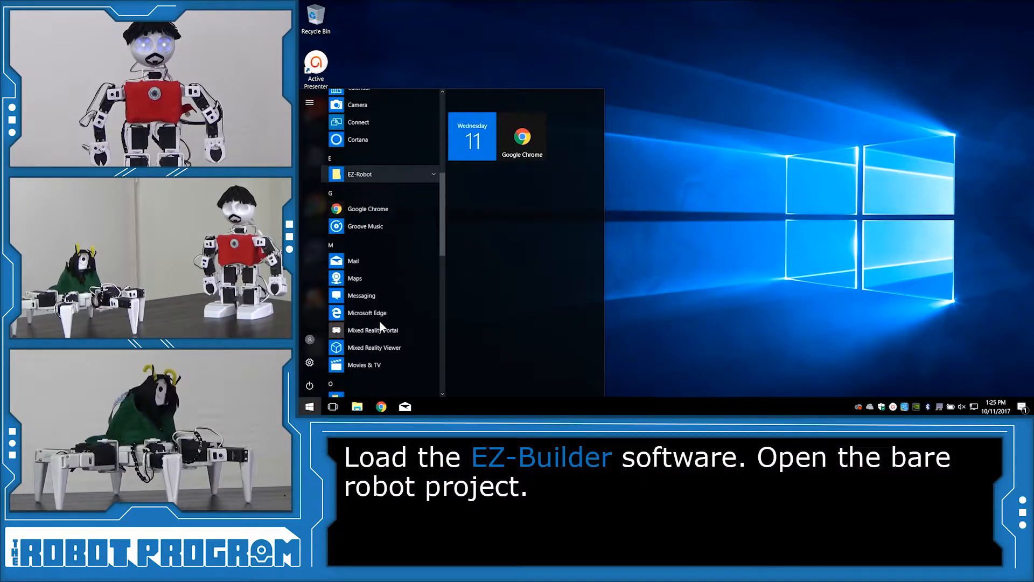
Step: Launch EZ-Builder and skip the robot course chooser to reach the example projects
{"action": "left_click", "coordinate": [361, 174]}
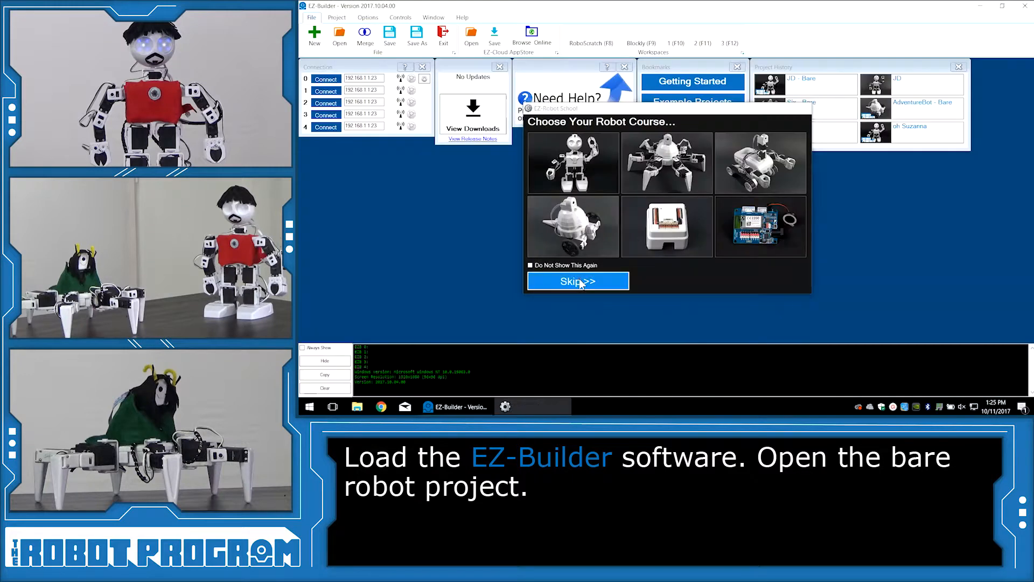
{"action": "left_click", "coordinate": [577, 281]}
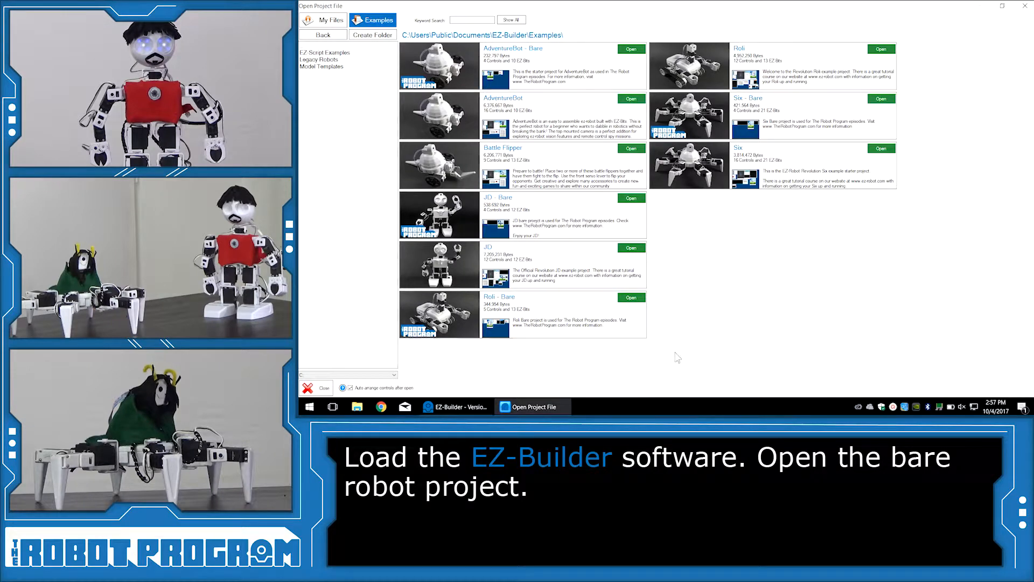
{"action": "mouse_move", "coordinate": [740, 292]}
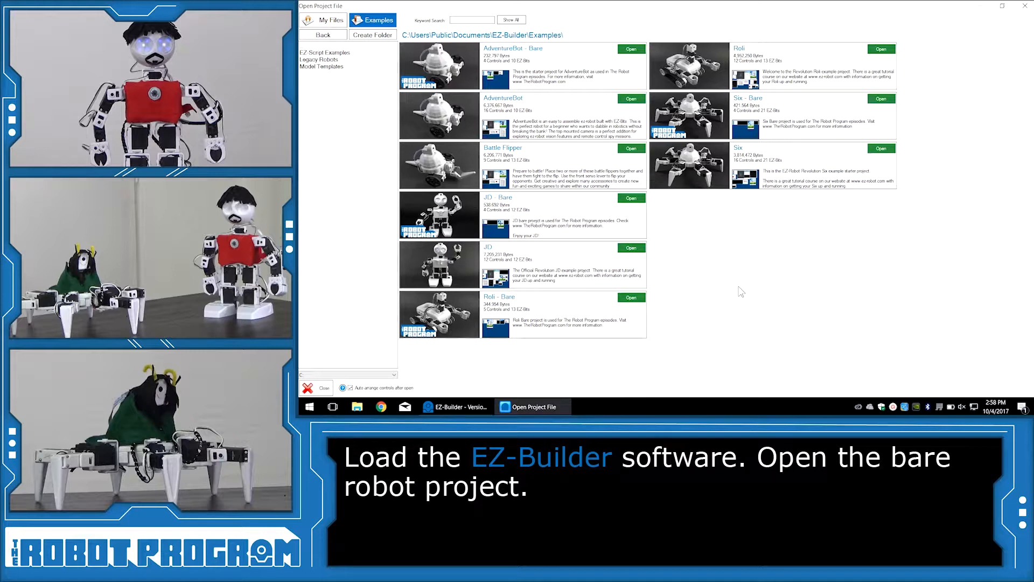
{"action": "mouse_move", "coordinate": [728, 264]}
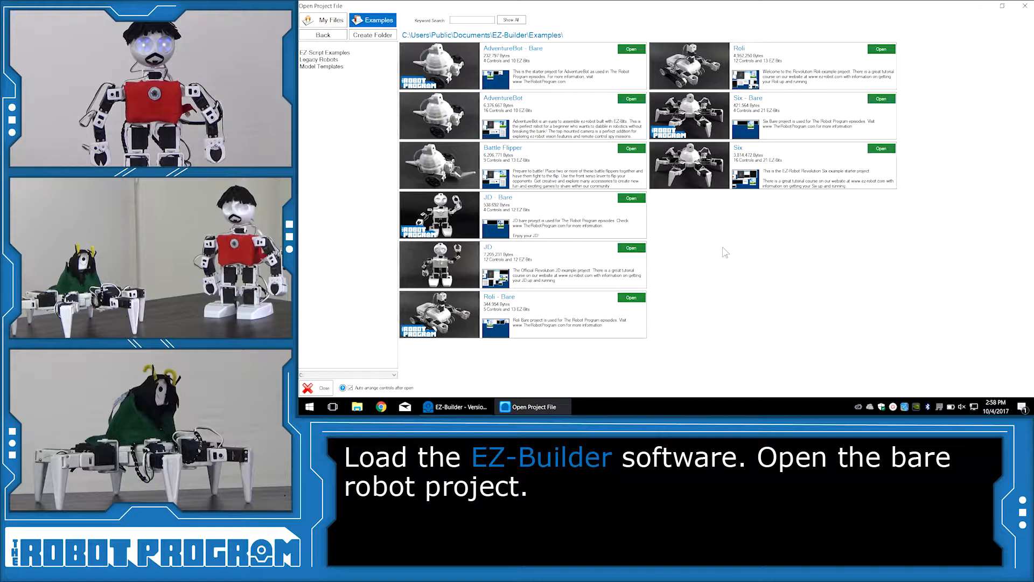
{"action": "mouse_move", "coordinate": [881, 98]}
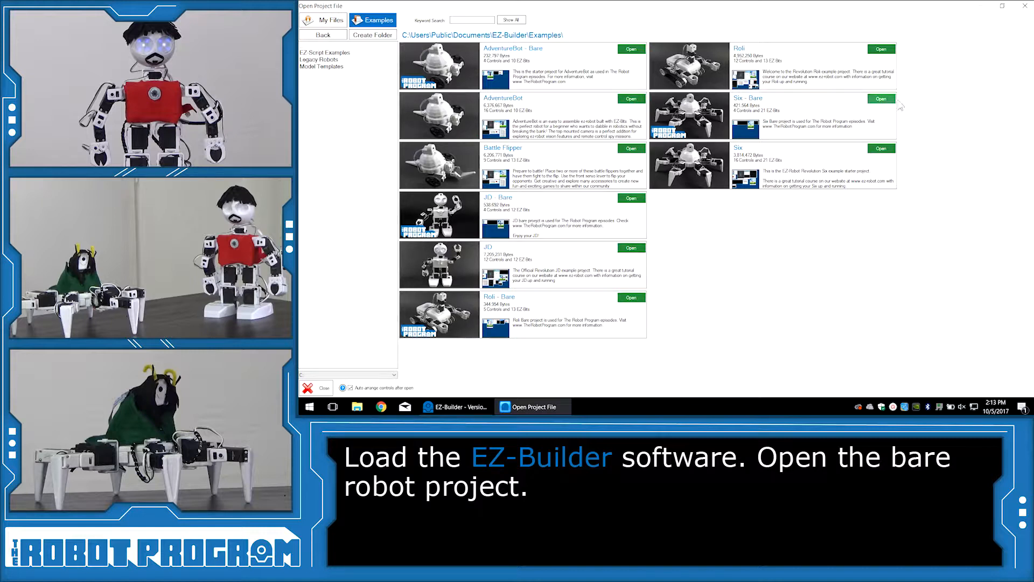
Step: Load the Six - Bare example project without the assembly instructions
{"action": "left_click", "coordinate": [882, 99]}
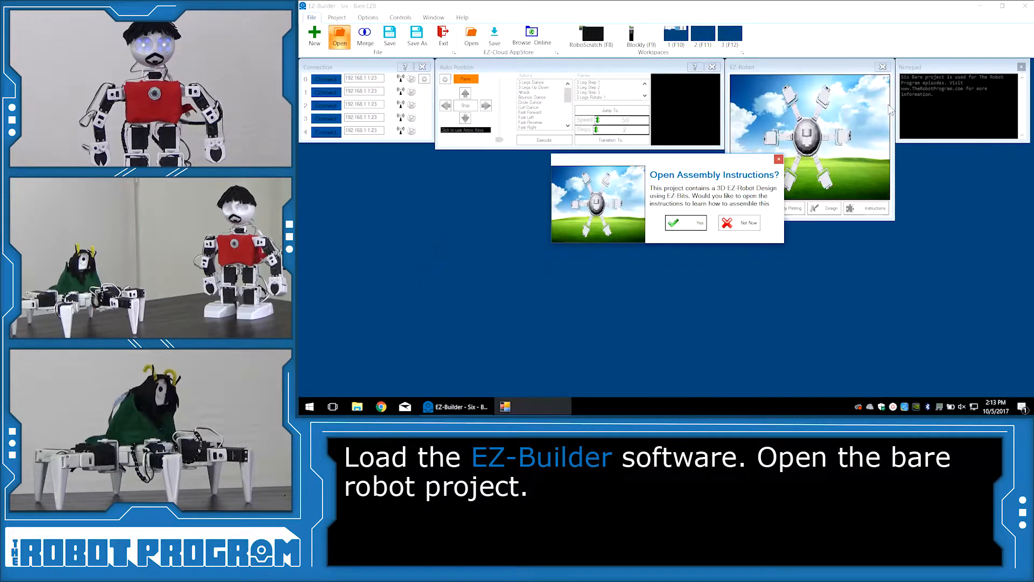
{"action": "left_click", "coordinate": [738, 223]}
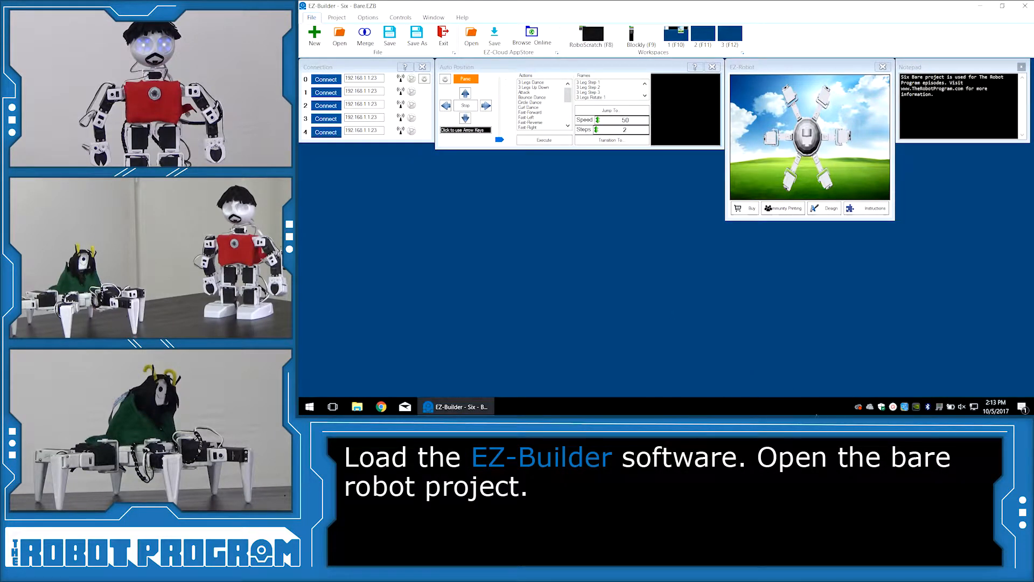
{"action": "mouse_move", "coordinate": [905, 407]}
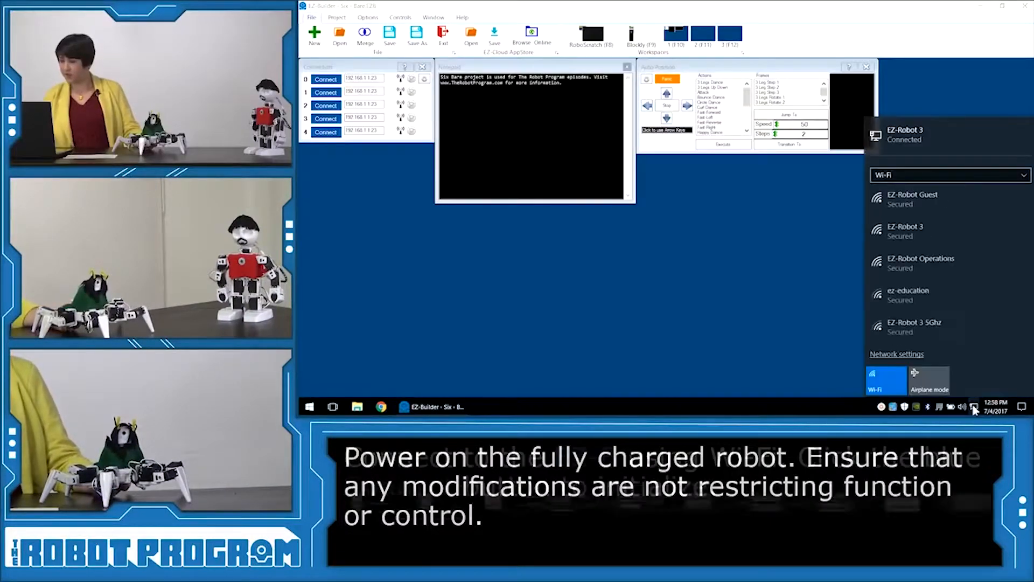
Step: Join the robot's EZ-B v4 2FB8 Wi-Fi network
{"action": "left_click", "coordinate": [924, 230]}
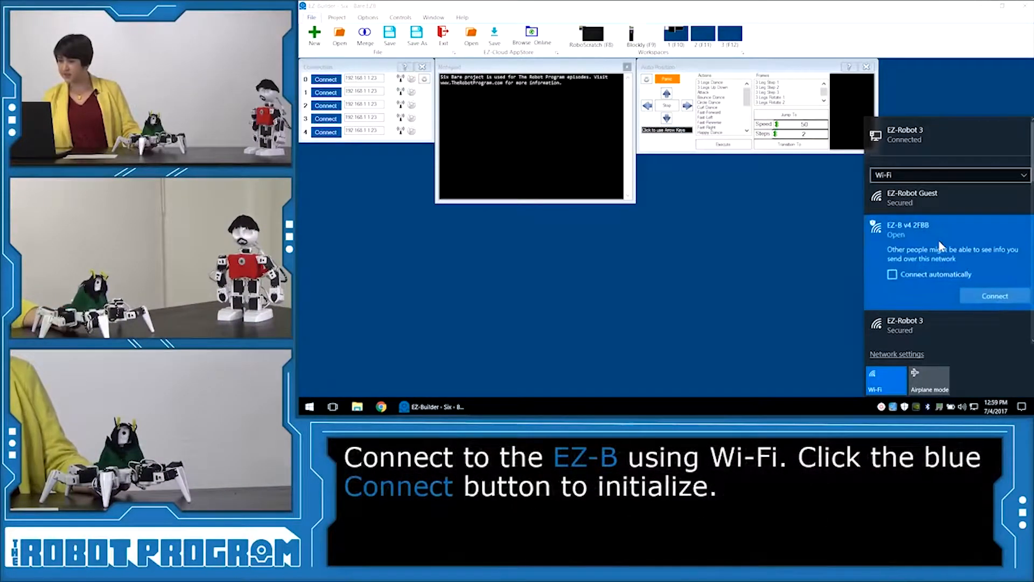
{"action": "left_click", "coordinate": [994, 296]}
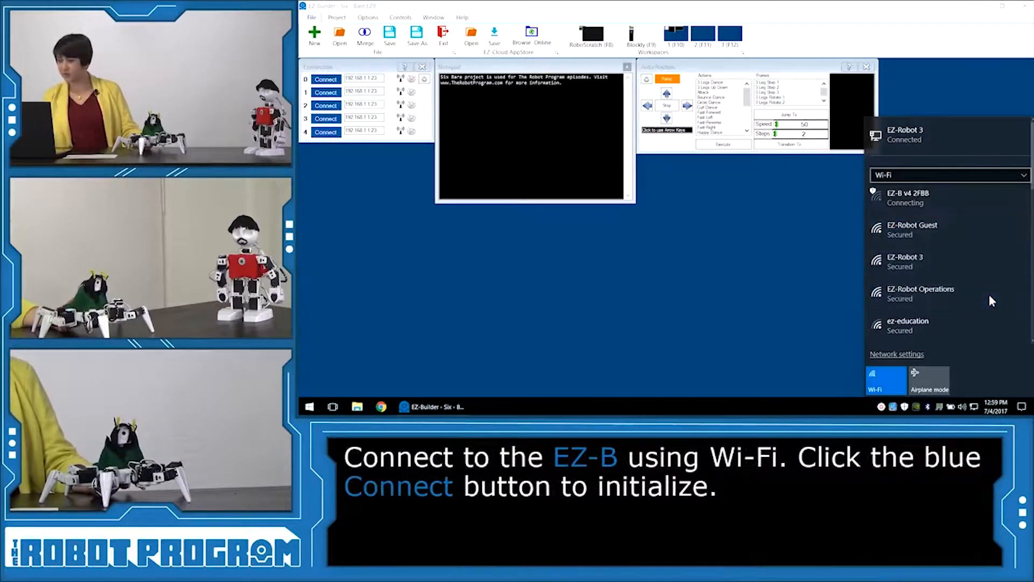
{"action": "mouse_move", "coordinate": [523, 293]}
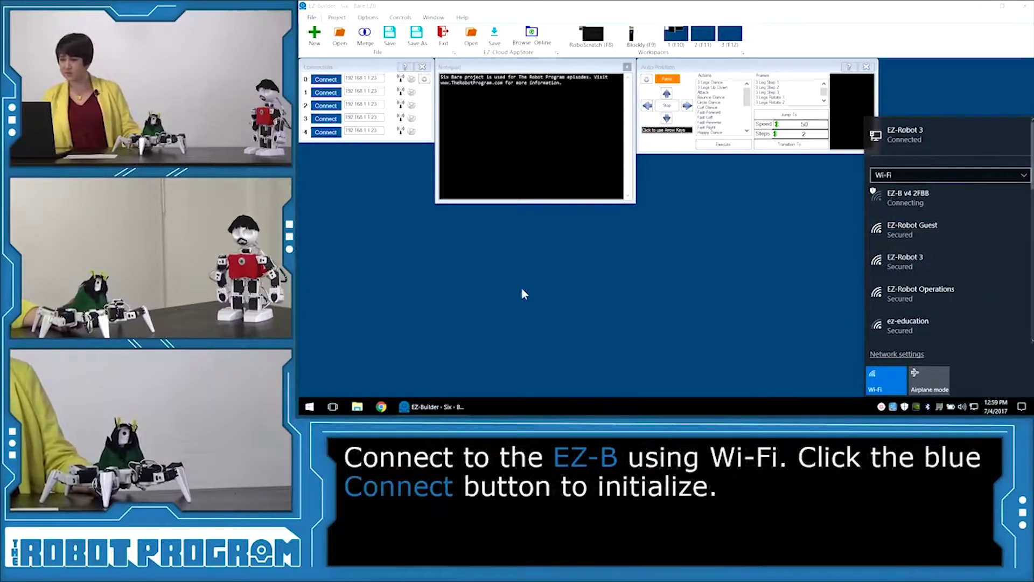
{"action": "mouse_move", "coordinate": [470, 322]}
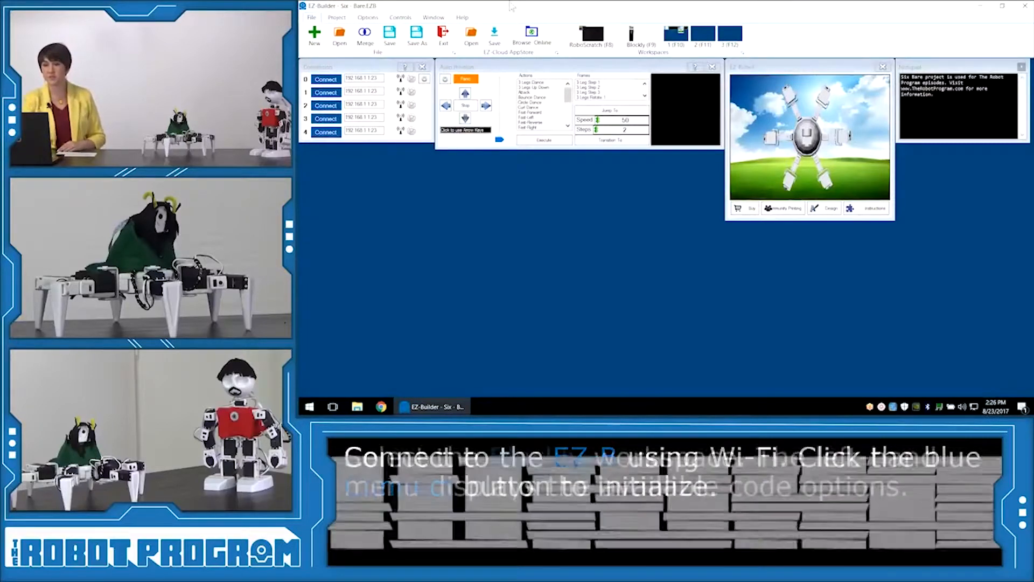
Step: Switch EZ-Builder to the Blockly (F9) code workspace
{"action": "left_click", "coordinate": [640, 34]}
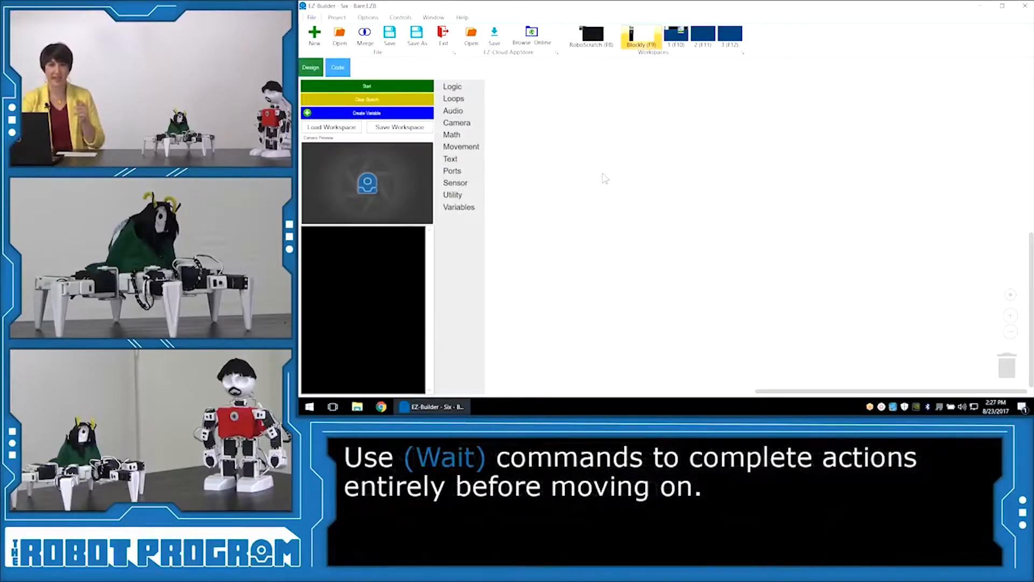
{"action": "mouse_move", "coordinate": [462, 161]}
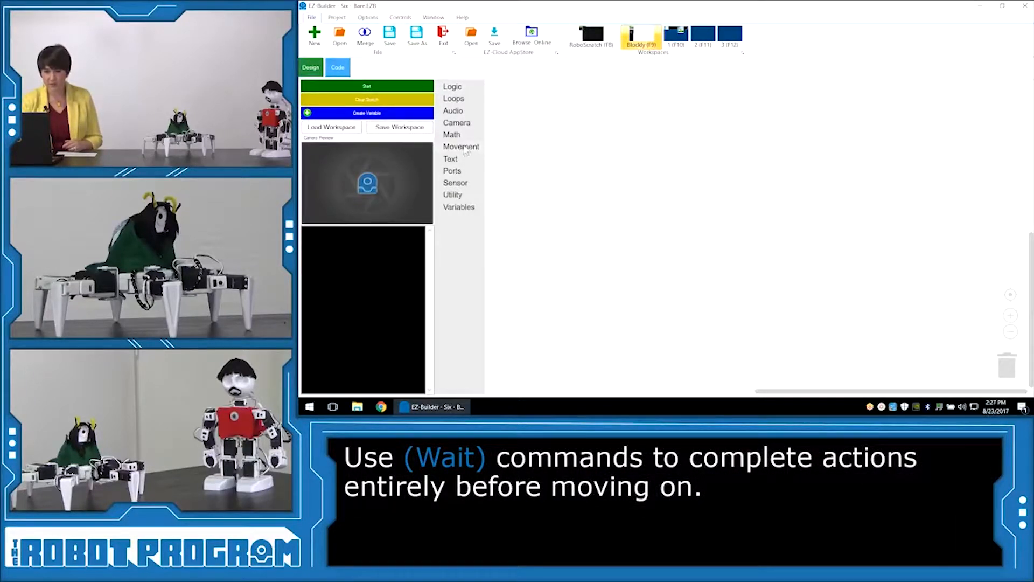
Step: Place an AutoPosition (Wait) block on the canvas with its action set to Attack
{"action": "left_click", "coordinate": [461, 147]}
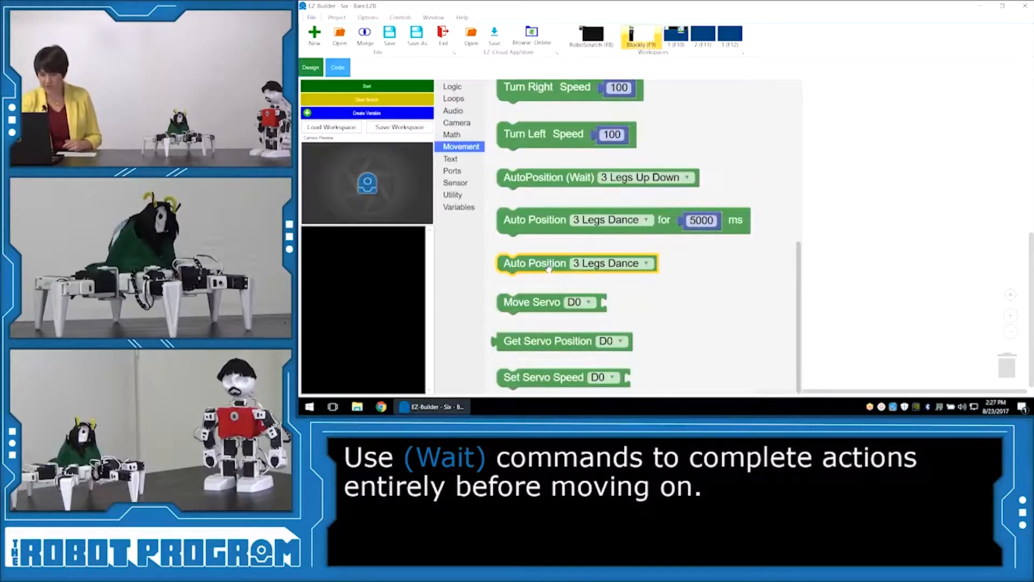
{"action": "left_click", "coordinate": [548, 177]}
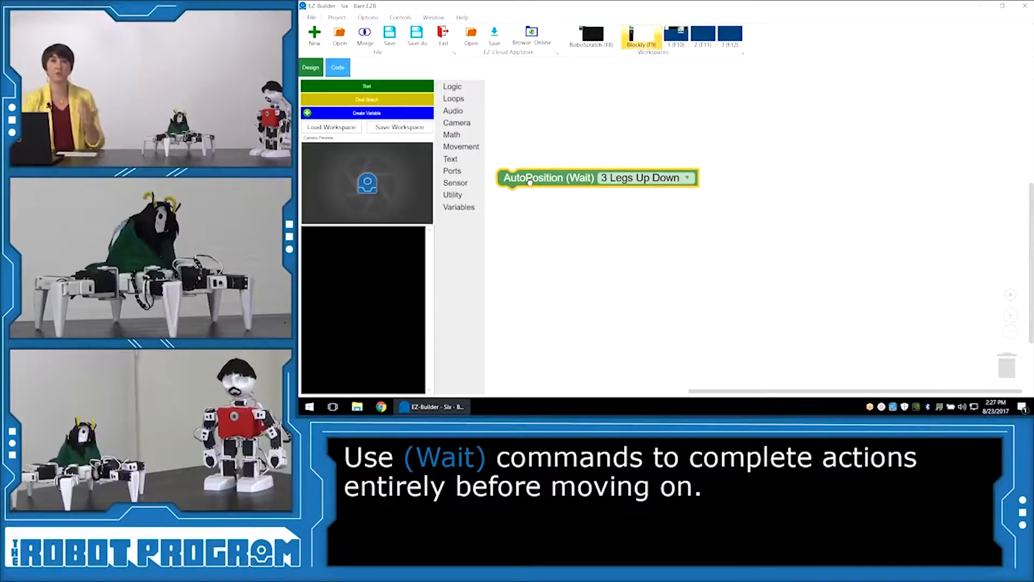
{"action": "left_click_drag", "start_coordinate": [548, 177], "coordinate": [551, 112]}
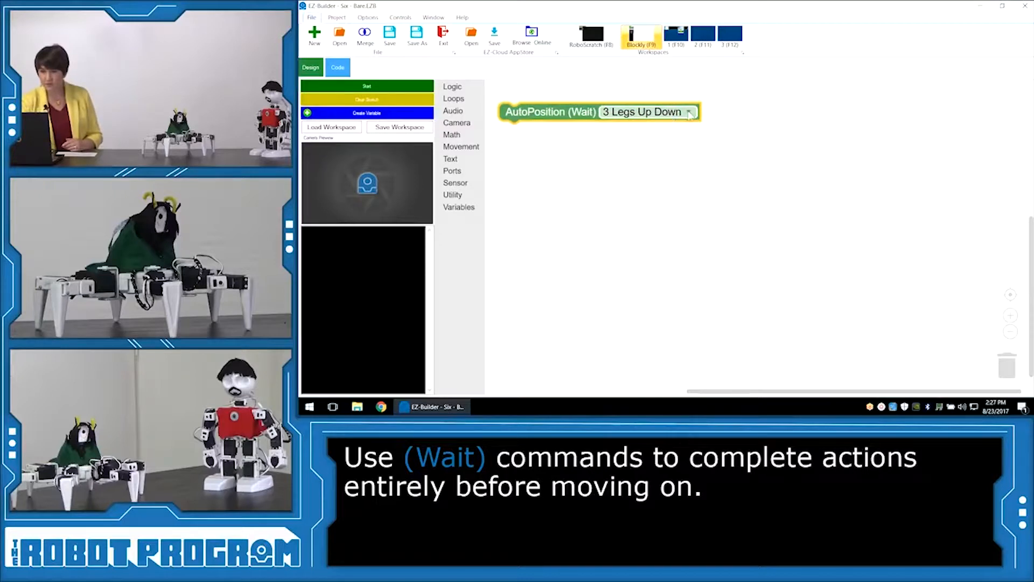
{"action": "left_click", "coordinate": [689, 111]}
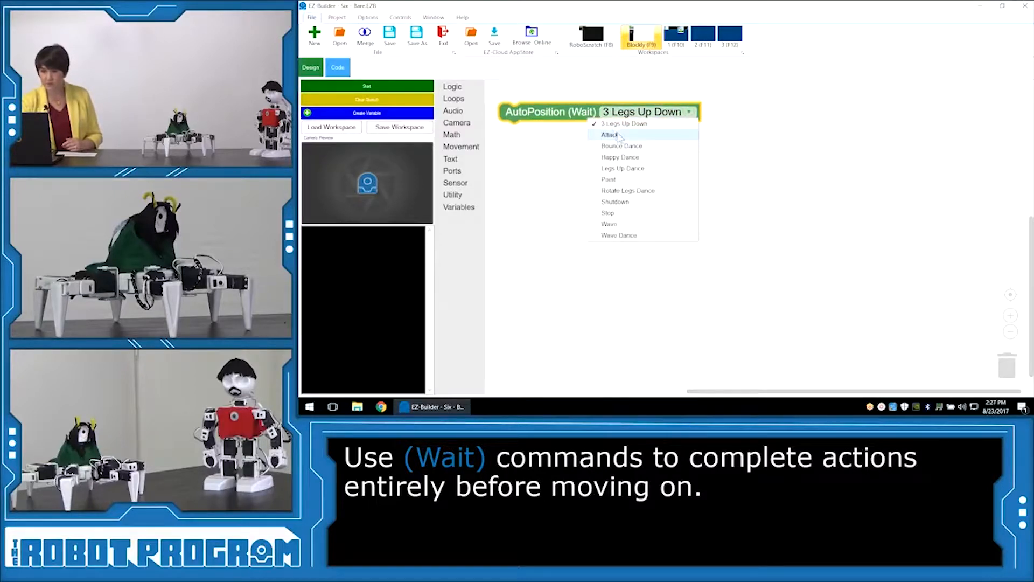
{"action": "left_click", "coordinate": [611, 135]}
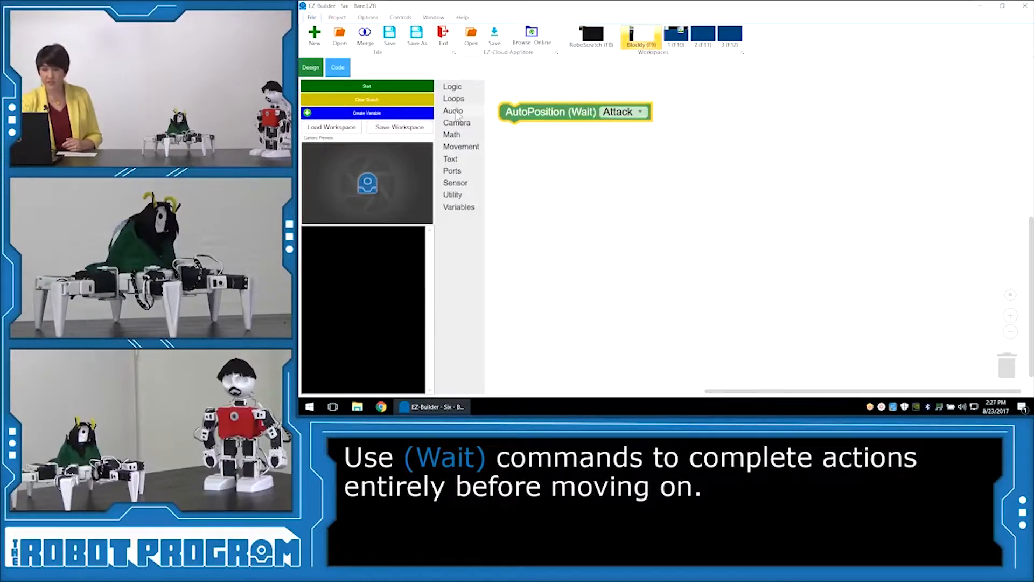
Step: Snap a Say EZB (wait) block from Audio beneath the Attack block
{"action": "left_click", "coordinate": [453, 110]}
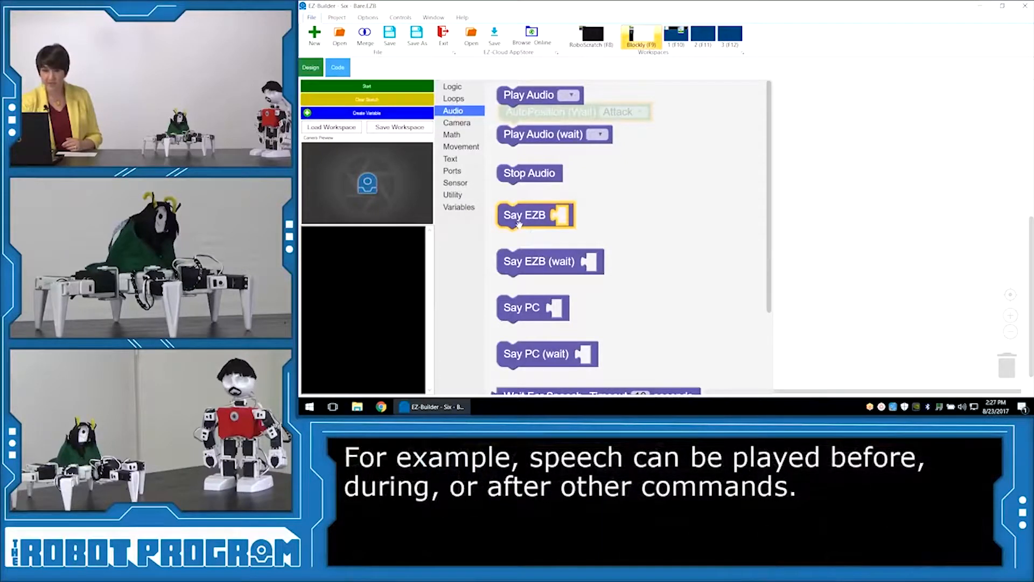
{"action": "mouse_move", "coordinate": [550, 261]}
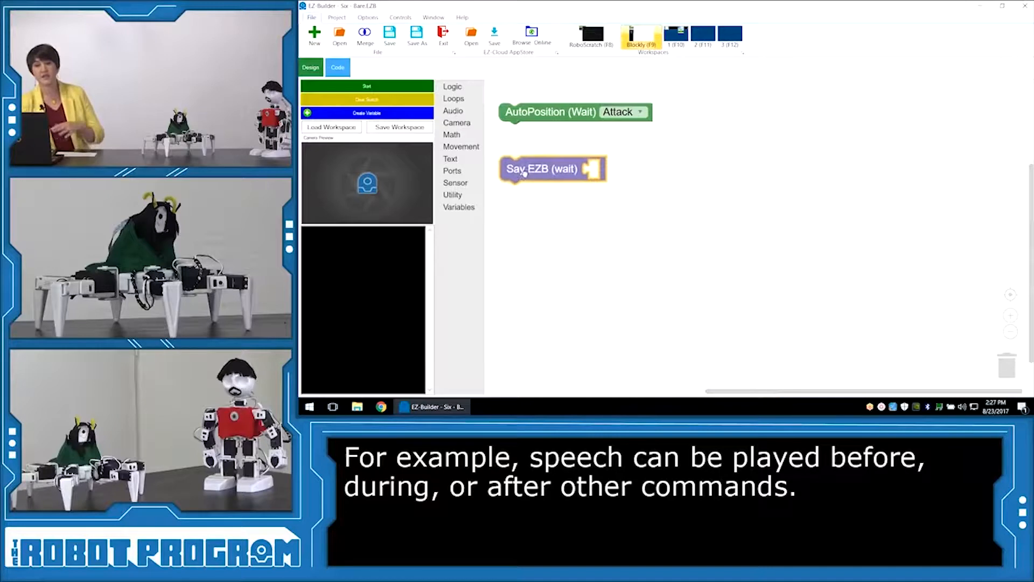
{"action": "left_click_drag", "start_coordinate": [540, 169], "coordinate": [541, 142]}
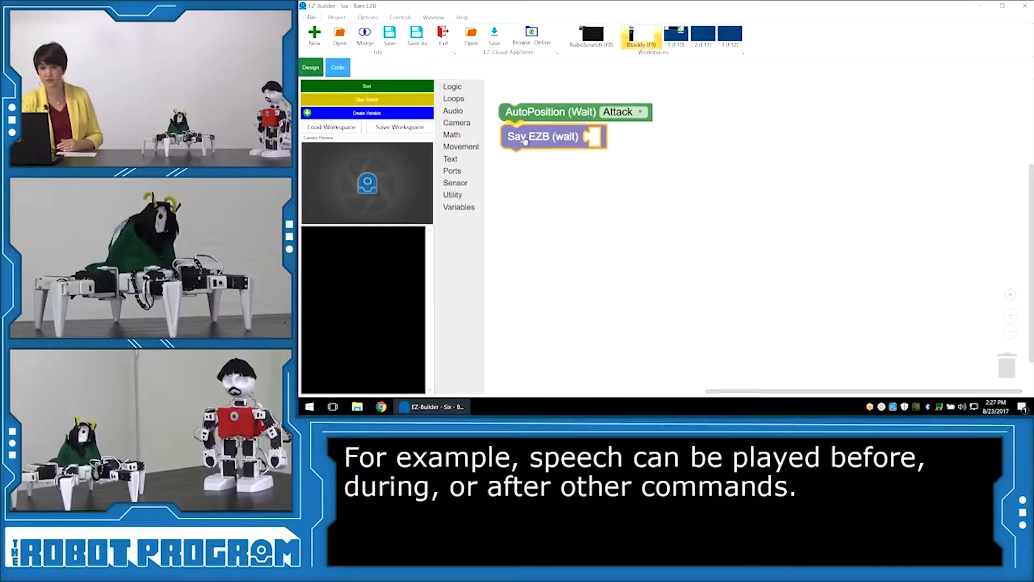
Step: Give Say EZB the text 'The Chitauri are coming. Nothing will change that.'
{"action": "left_click", "coordinate": [450, 159]}
{"action": "type", "text": "The Chitauri are coming. Nothing will change that. W"}
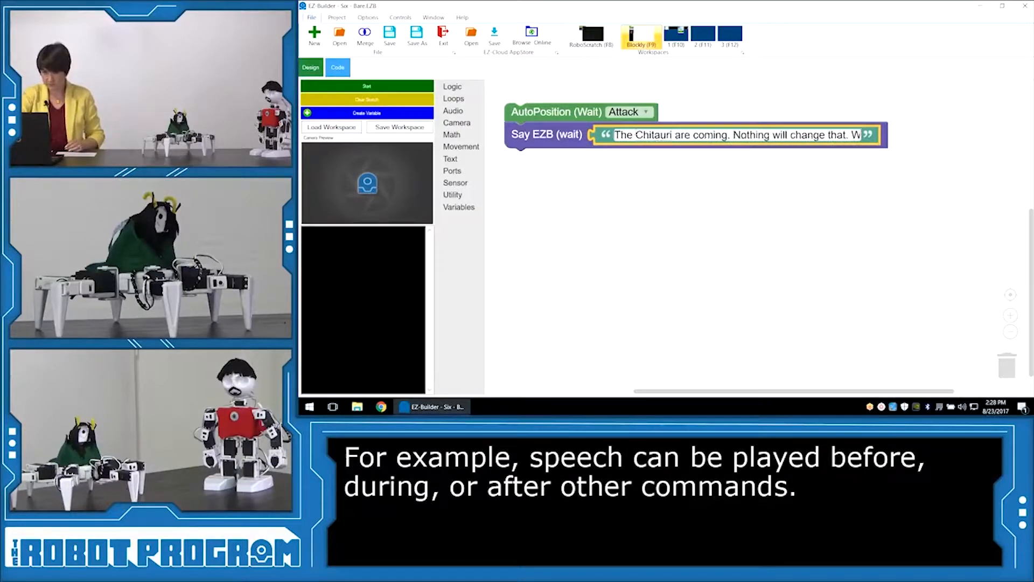
{"action": "mouse_move", "coordinate": [564, 217]}
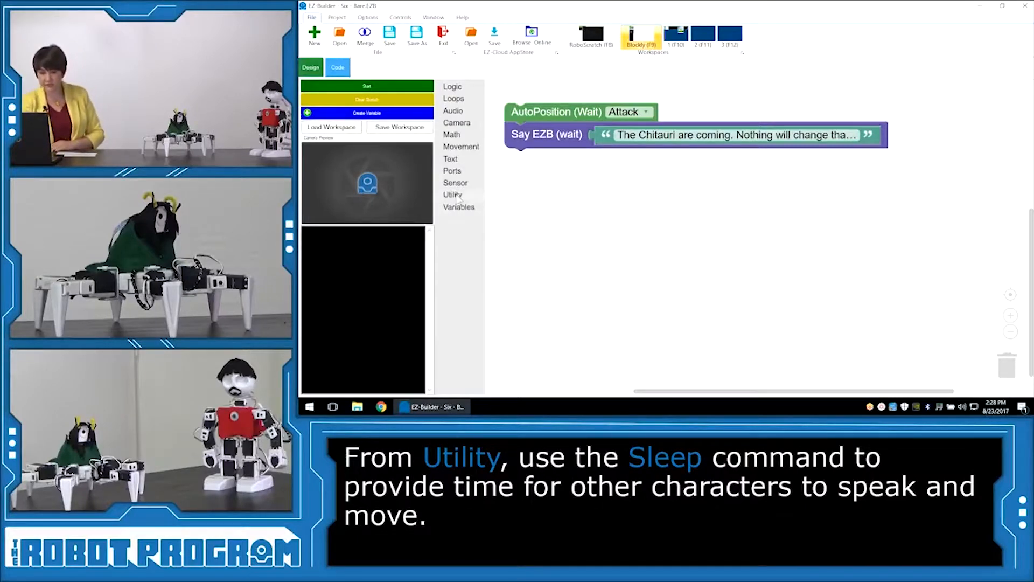
Step: Add a Sleep block after the spoken line, set to 3000 ms
{"action": "left_click", "coordinate": [452, 194]}
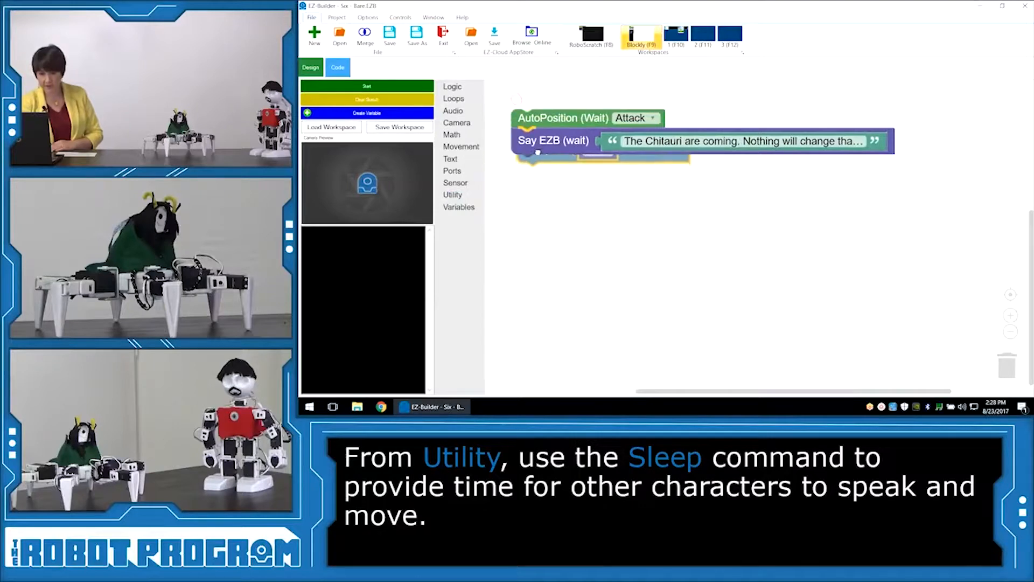
{"action": "left_click", "coordinate": [453, 195]}
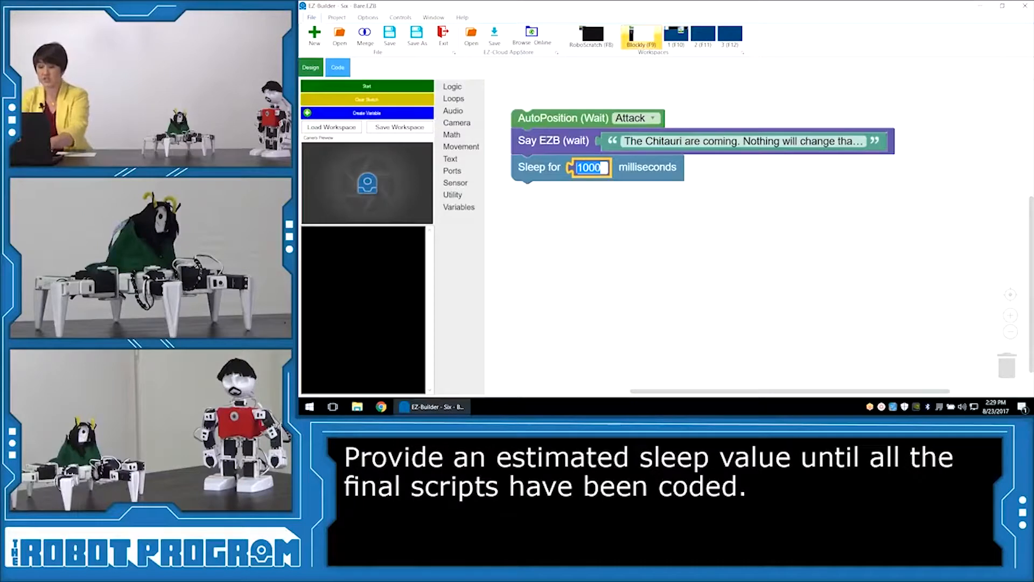
{"action": "type", "text": "3000"}
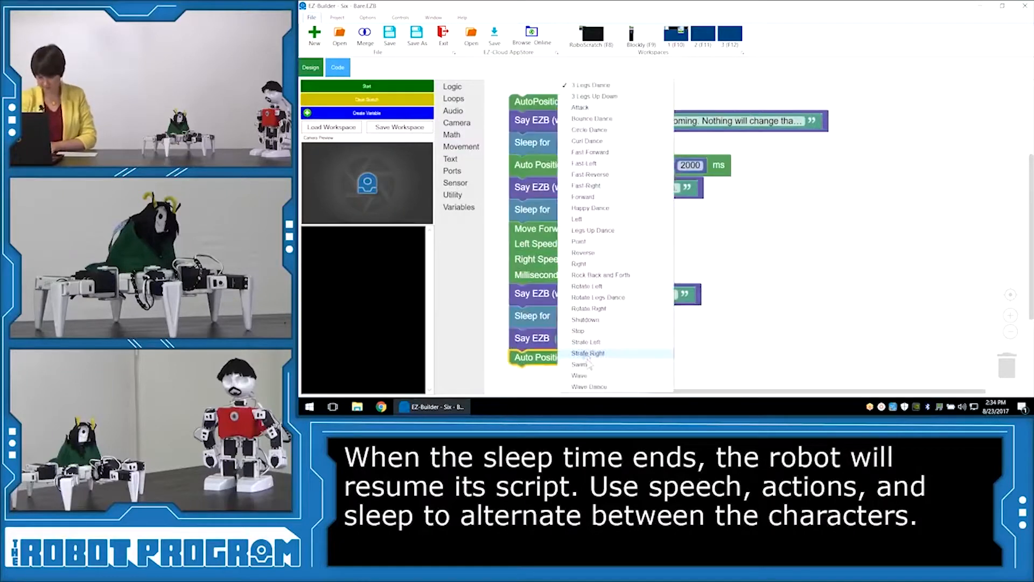
Step: Set the final Auto Position to Rock Back and Forth for 5000 ms
{"action": "left_click", "coordinate": [461, 147]}
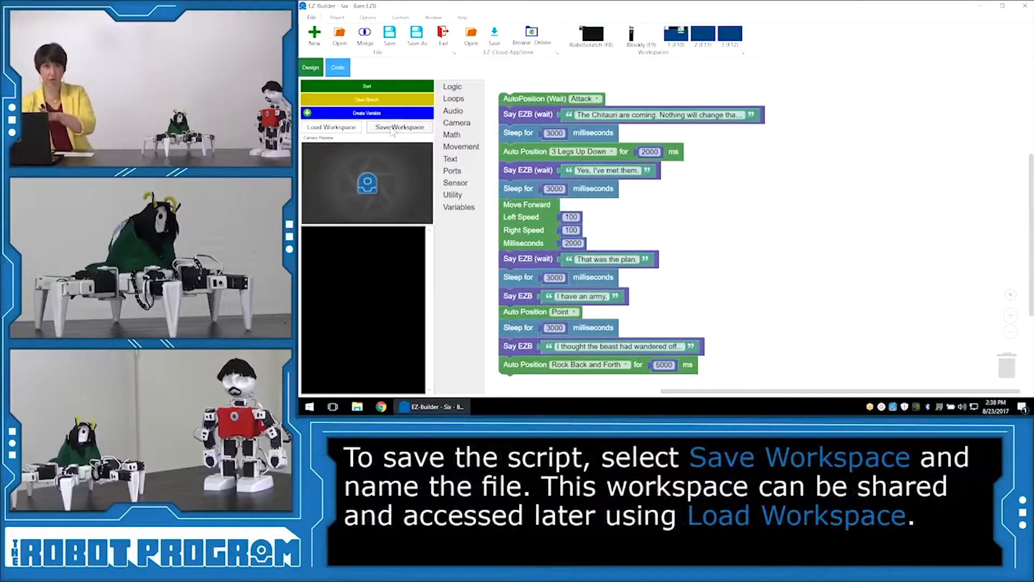
Step: Save the workspace as 'Lokiscript', then clear all blocks from the canvas
{"action": "left_click", "coordinate": [399, 127]}
{"action": "type", "text": "Lokiscript"}
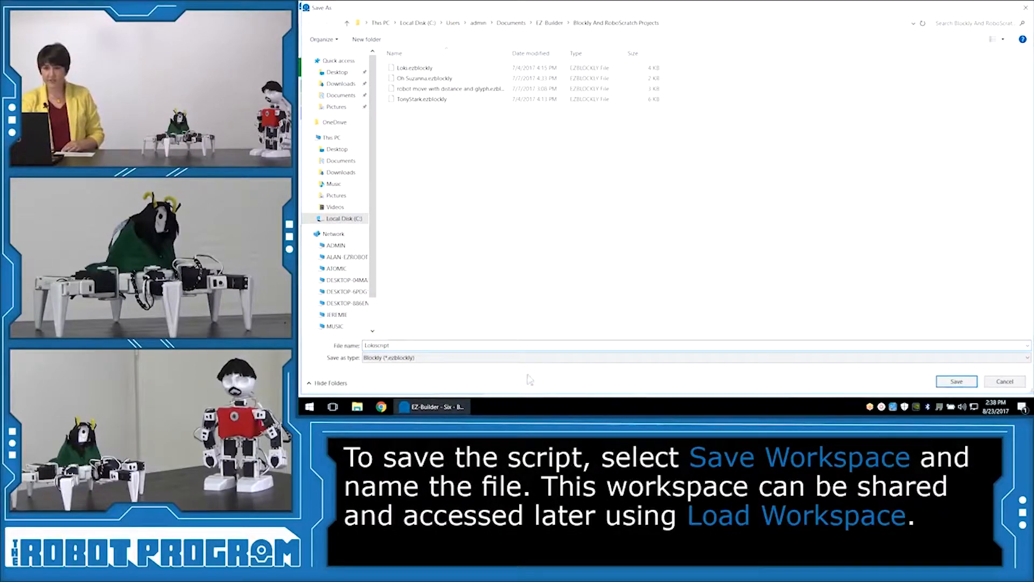
{"action": "mouse_move", "coordinate": [465, 371]}
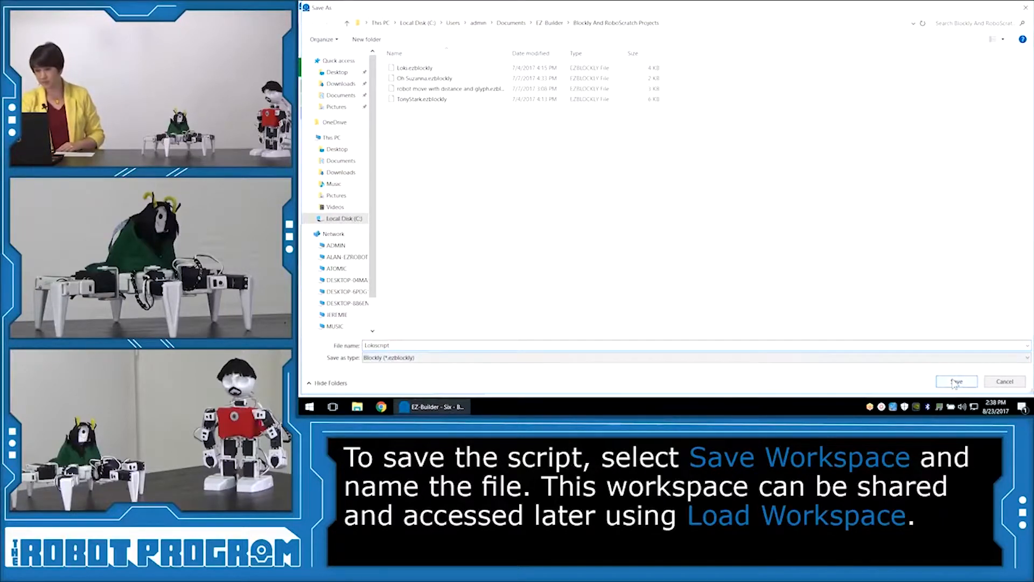
{"action": "left_click", "coordinate": [955, 382]}
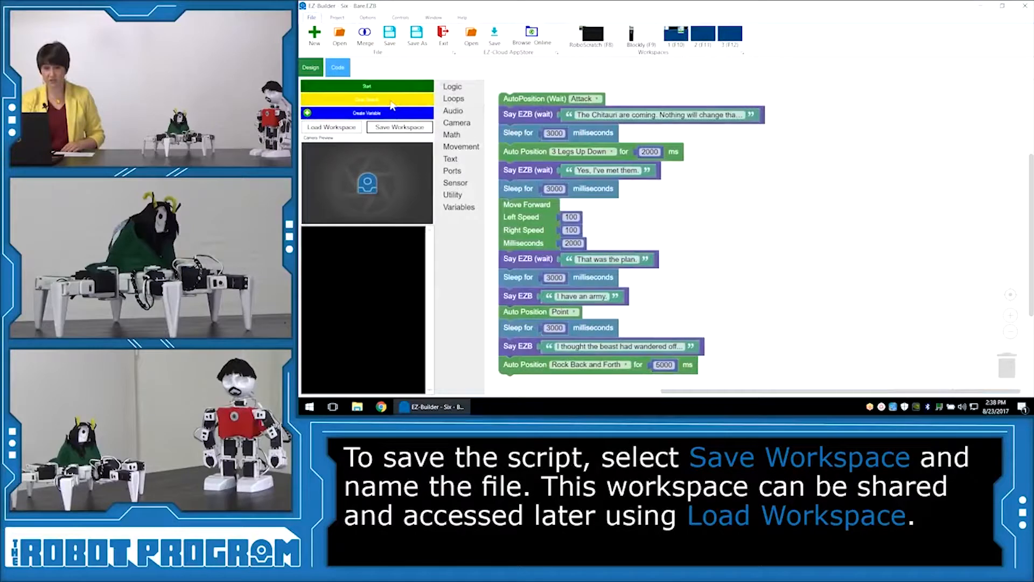
{"action": "left_click", "coordinate": [366, 99]}
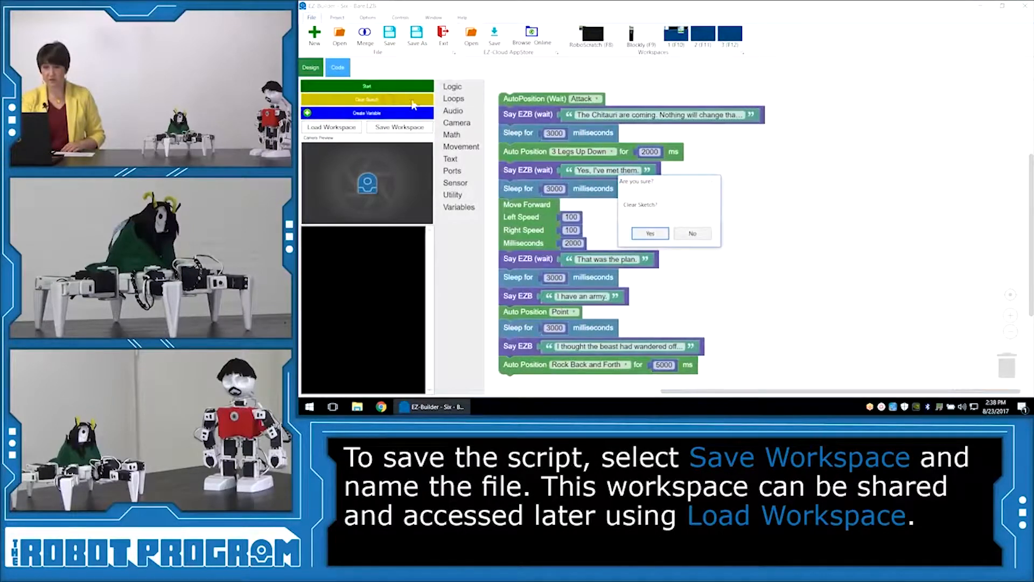
{"action": "left_click", "coordinate": [649, 233]}
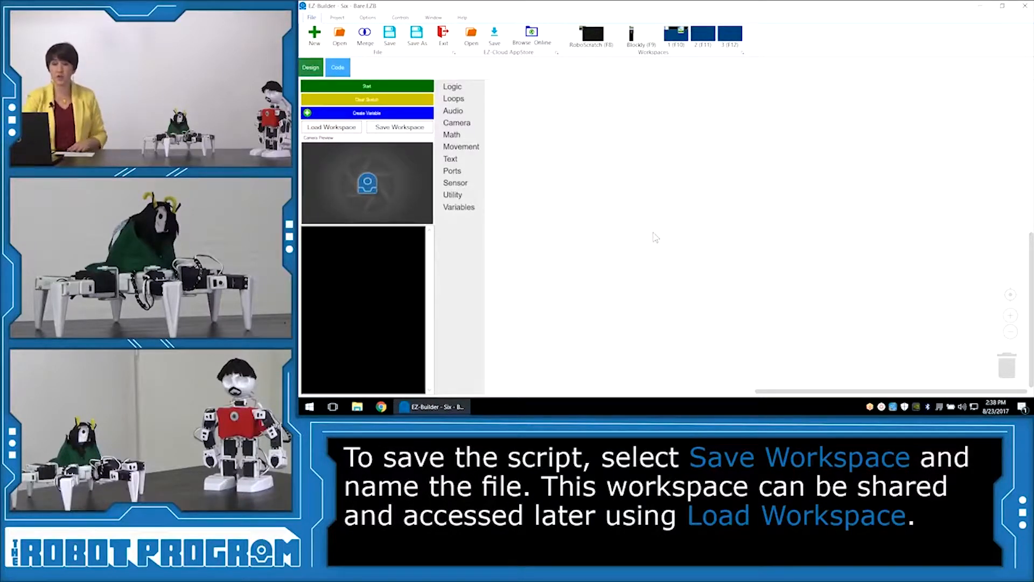
Step: Load the saved Lokiscript.ezblockly workspace back onto the Blockly canvas
{"action": "left_click", "coordinate": [331, 127]}
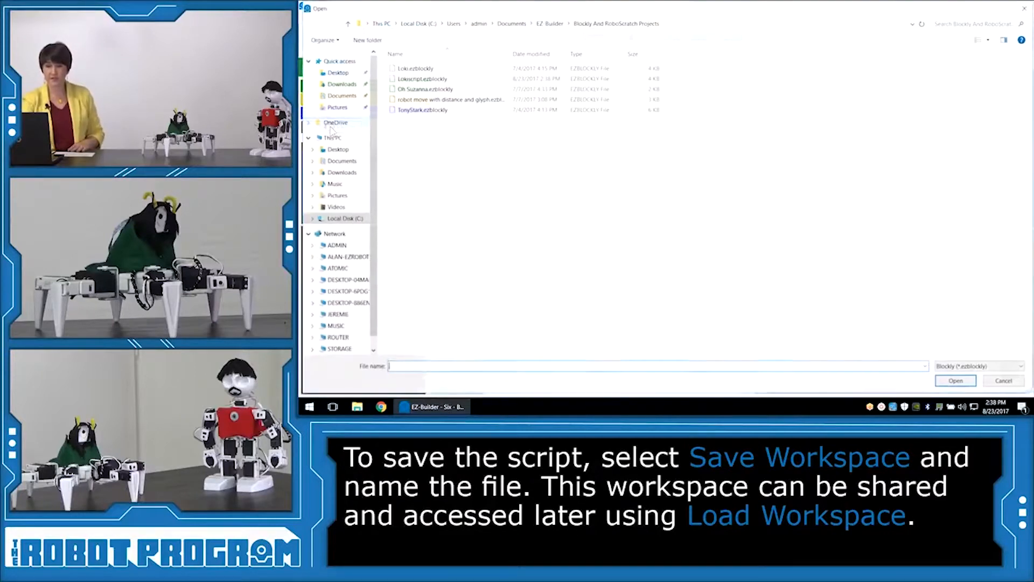
{"action": "left_click", "coordinate": [420, 78]}
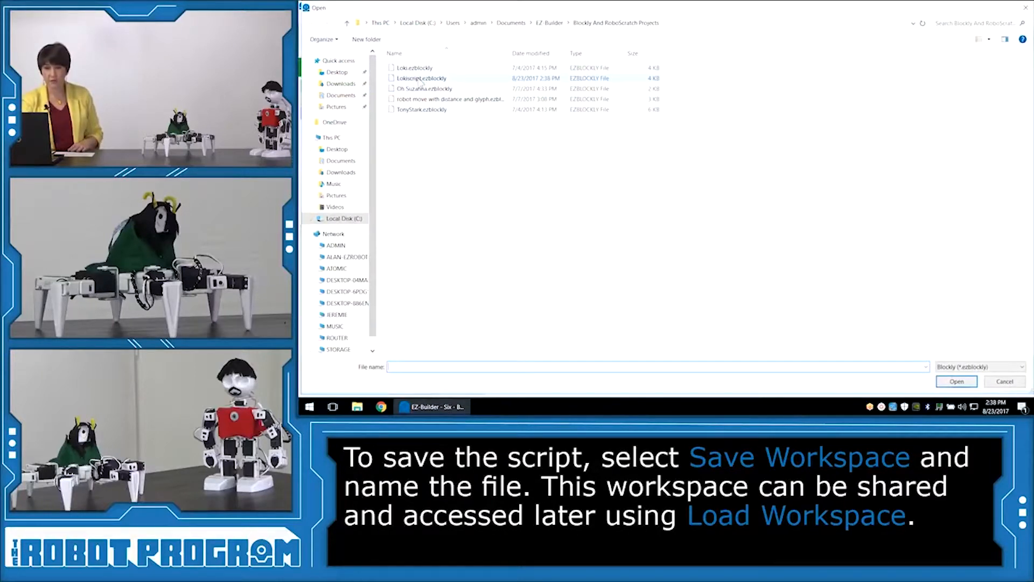
{"action": "left_click", "coordinate": [421, 78]}
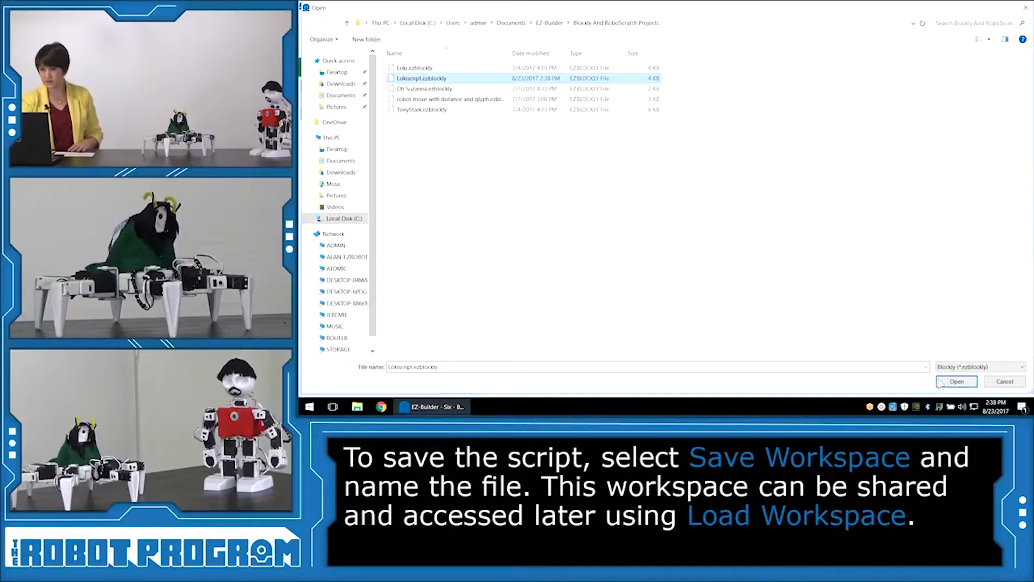
{"action": "left_click", "coordinate": [955, 381]}
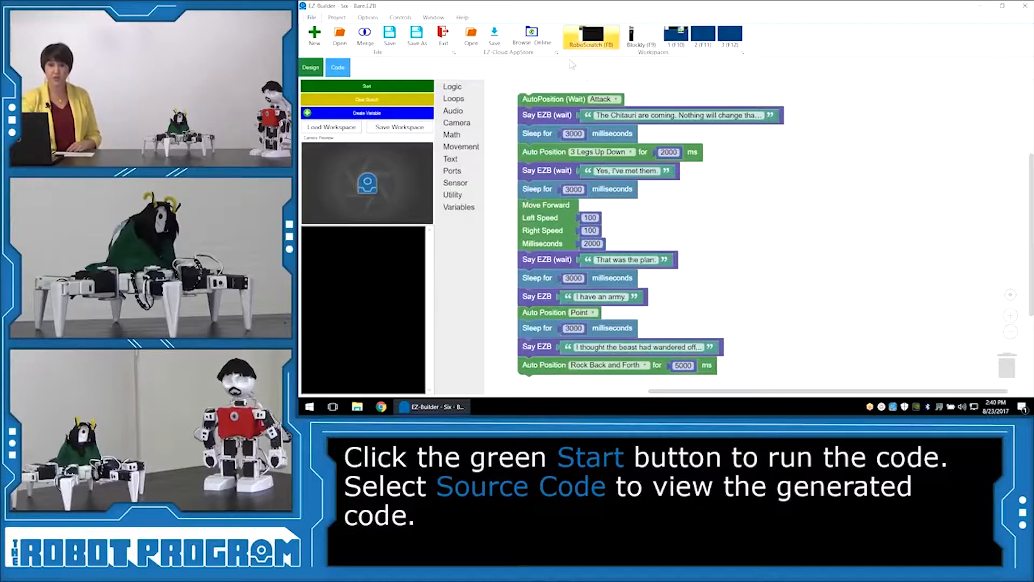
Step: Review the Loki script's generated source code, then move to JD's empty block workspace
{"action": "left_click", "coordinate": [338, 67]}
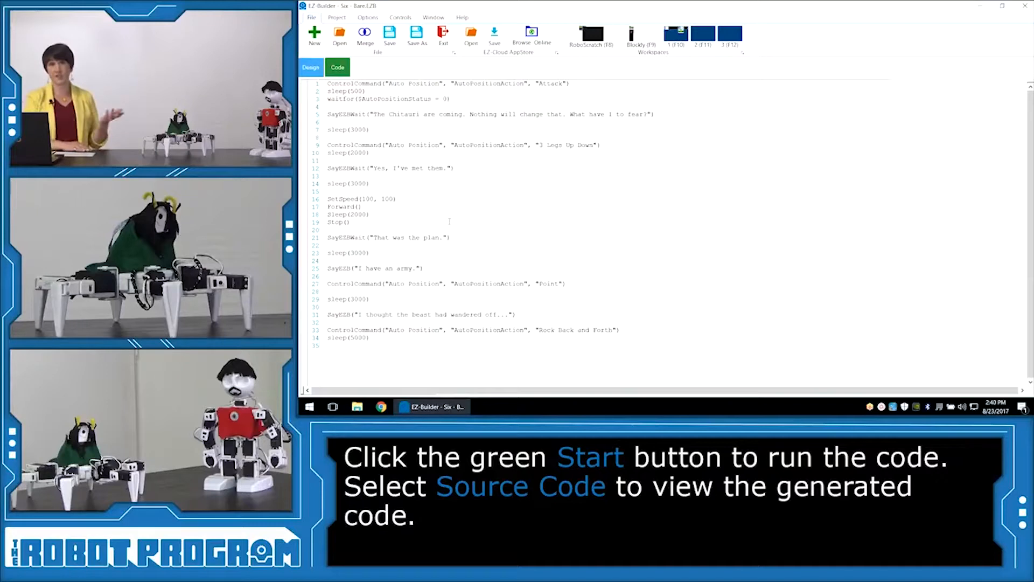
{"action": "left_click", "coordinate": [311, 67]}
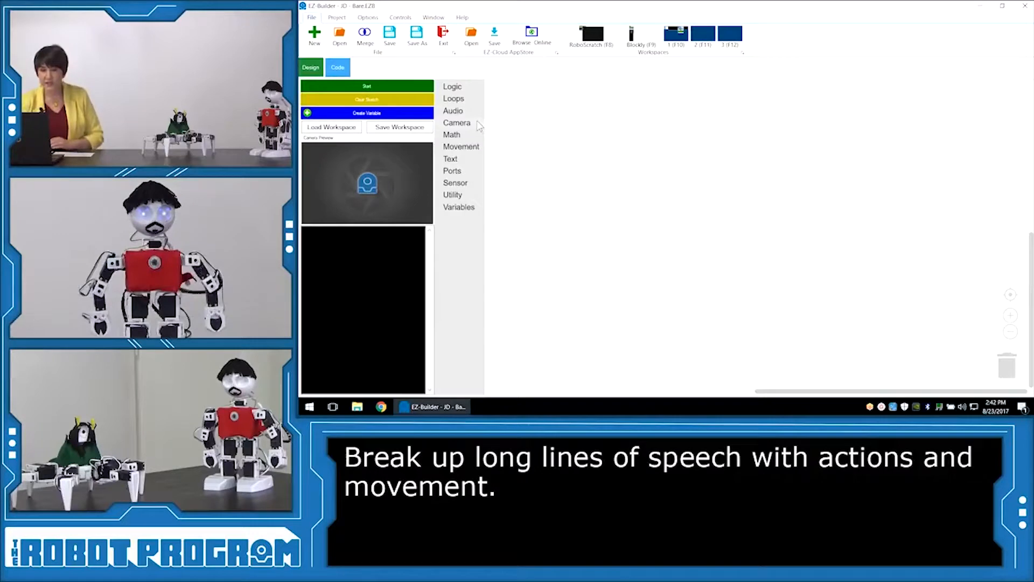
Step: Add a Say EZB (wait) block with the text 'The A.'
{"action": "left_click", "coordinate": [453, 110]}
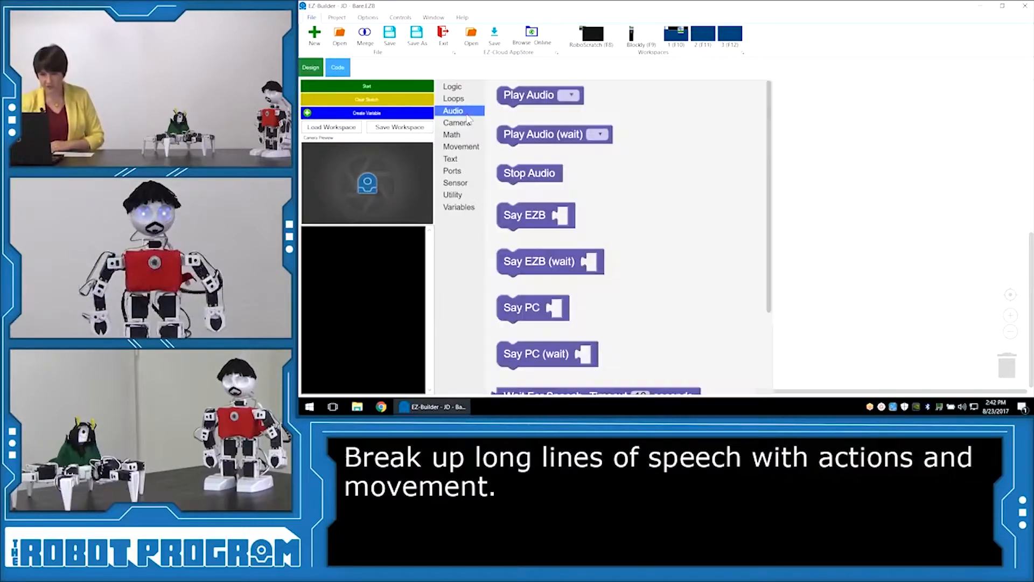
{"action": "left_click", "coordinate": [549, 262]}
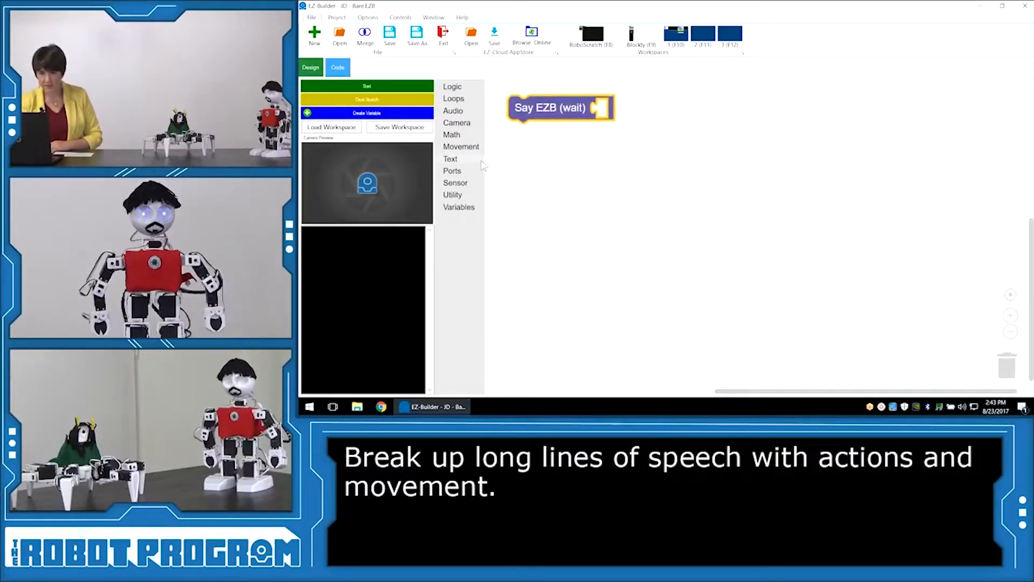
{"action": "left_click", "coordinate": [450, 159]}
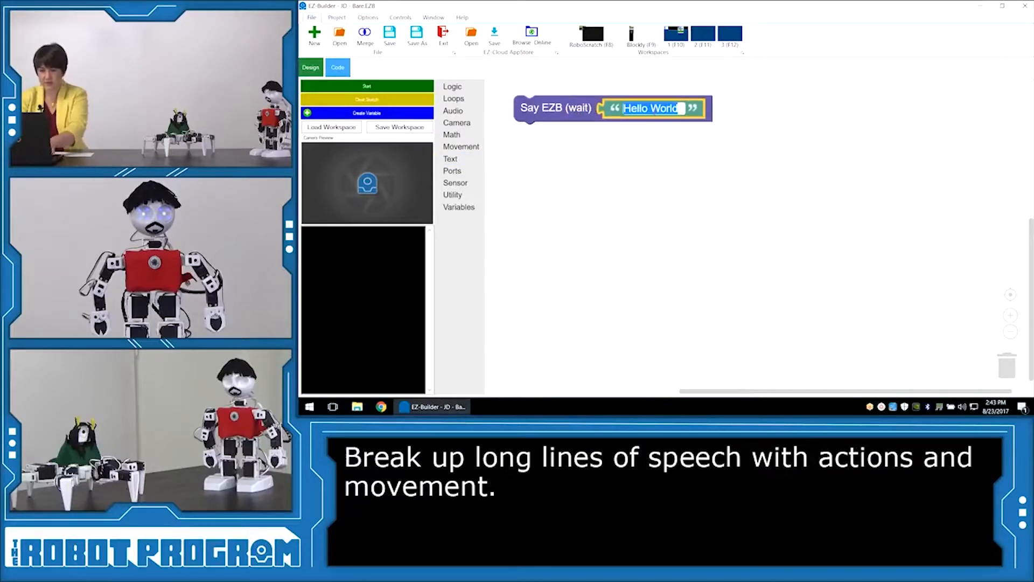
{"action": "type", "text": "The A."}
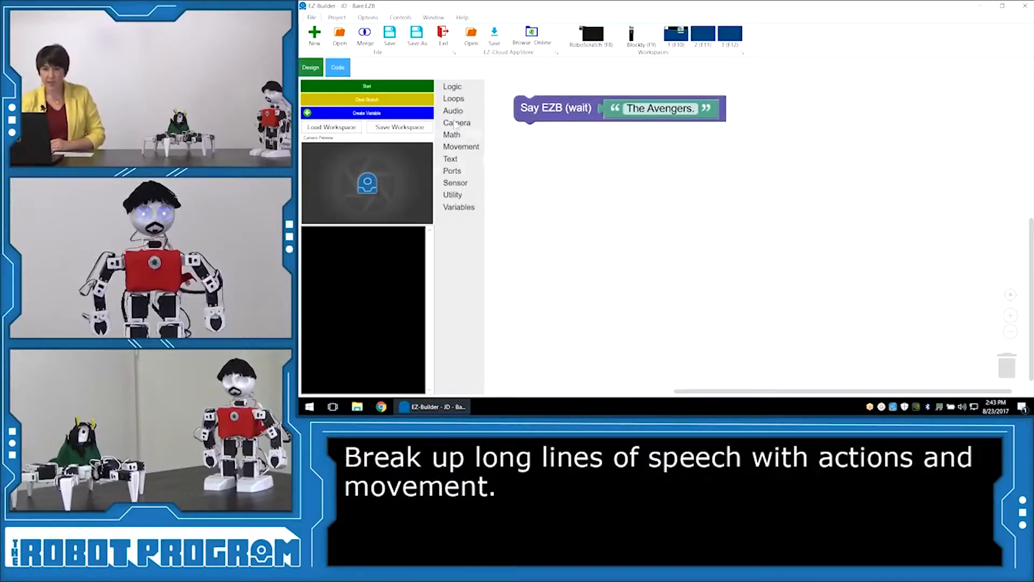
Step: Add an Auto Position block set to the Point action
{"action": "left_click", "coordinate": [453, 110]}
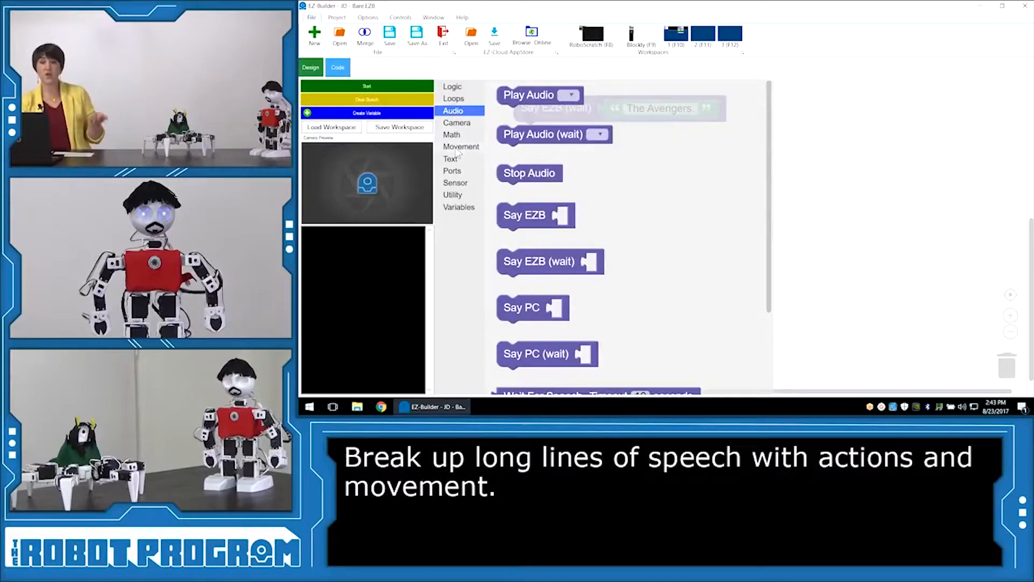
{"action": "left_click", "coordinate": [461, 147]}
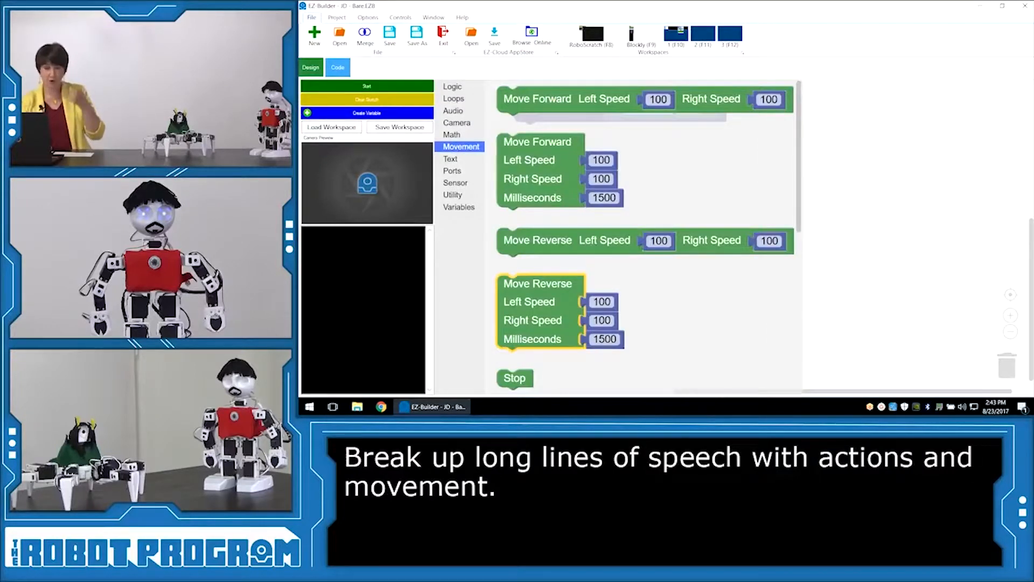
{"action": "scroll", "scroll_direction": "down", "scroll_amount": 3}
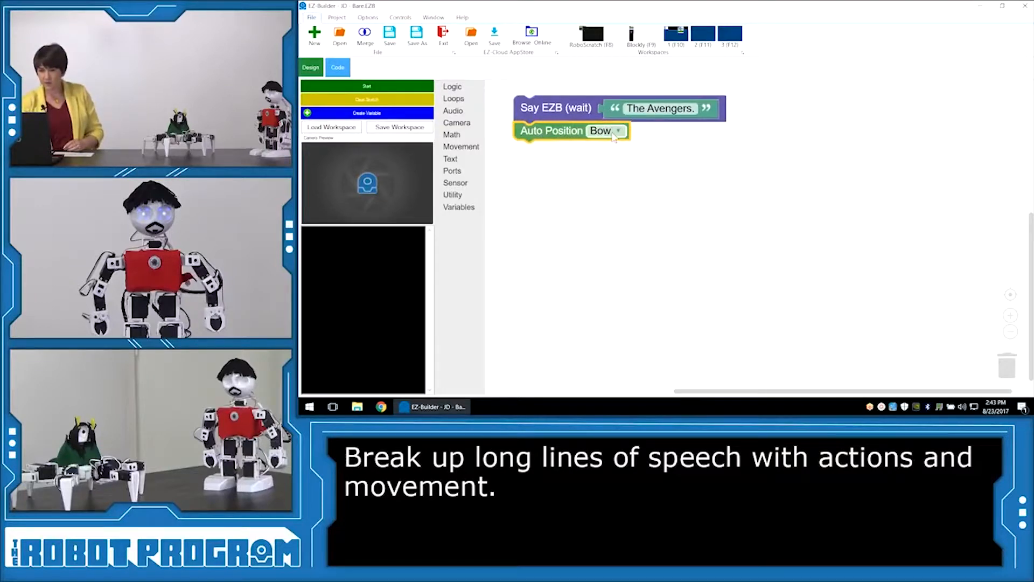
{"action": "left_click", "coordinate": [602, 130]}
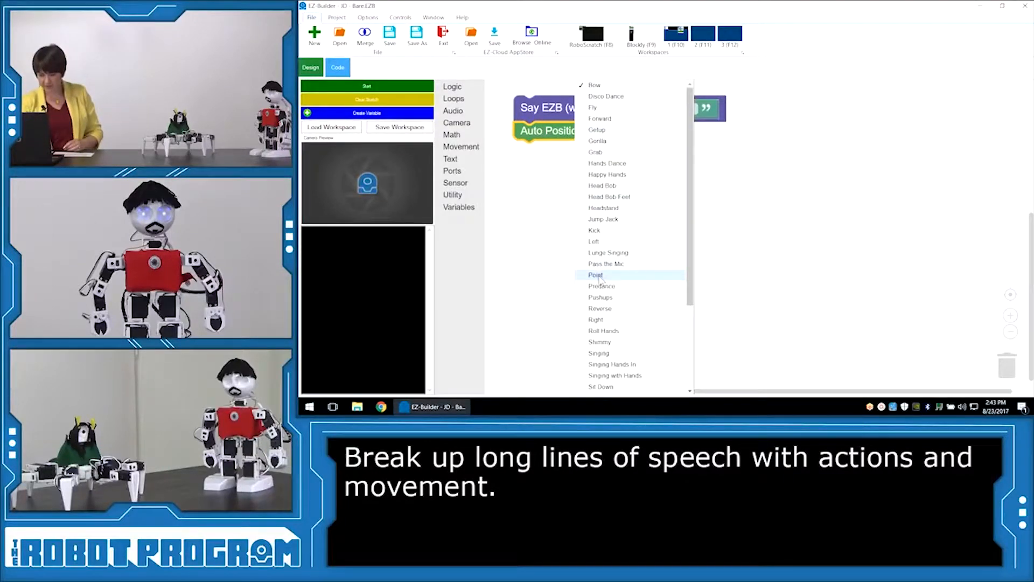
{"action": "left_click", "coordinate": [596, 275]}
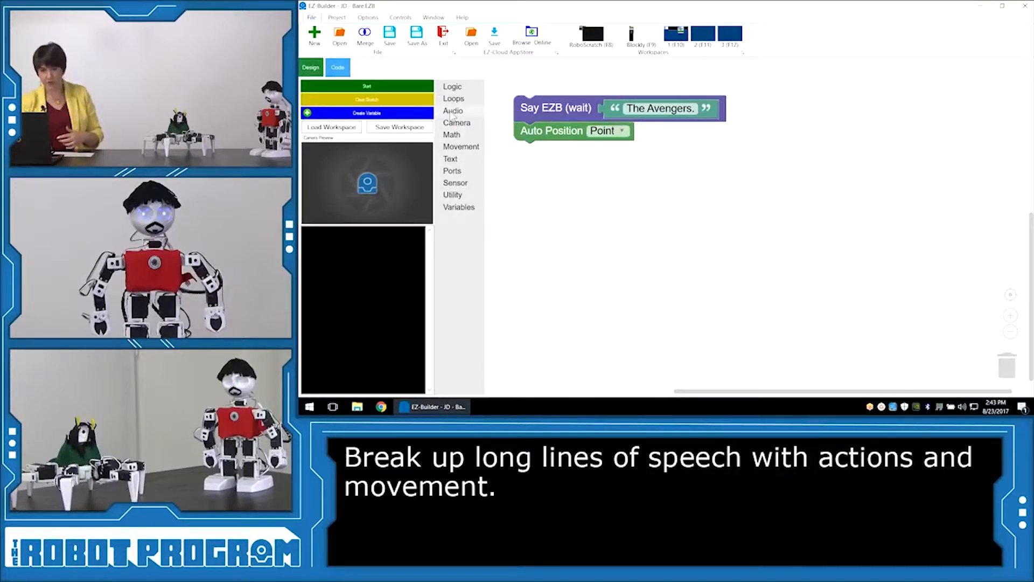
Step: Add a second Say EZB (wait) line: 'That's what we call ourselves; we're sort of'
{"action": "left_click", "coordinate": [453, 110]}
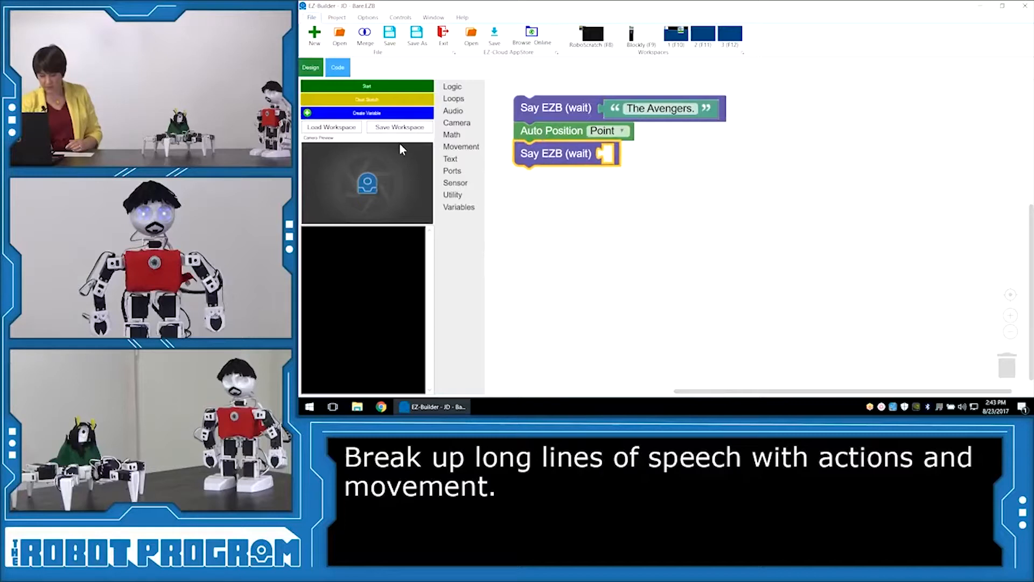
{"action": "left_click", "coordinate": [450, 159]}
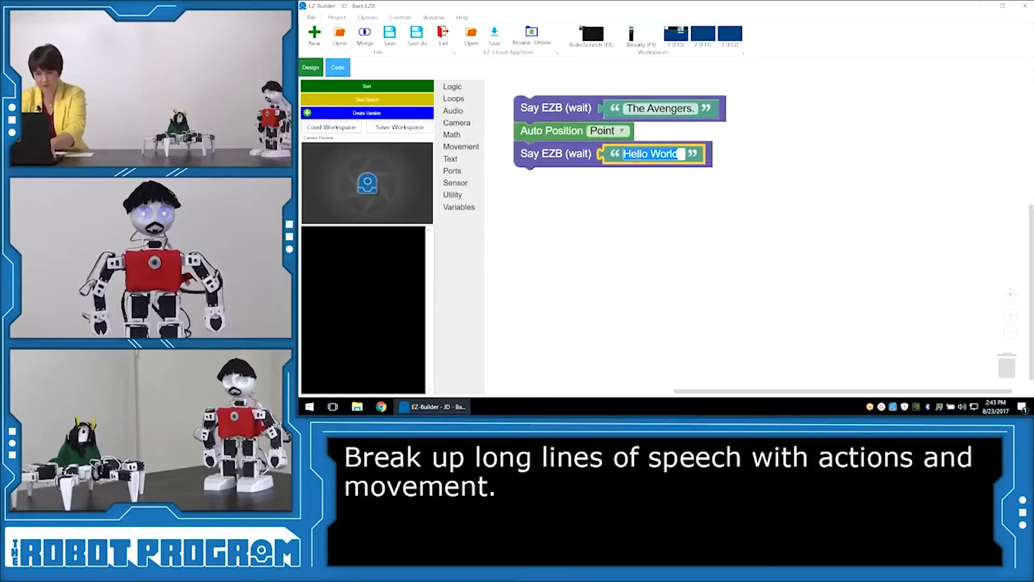
{"action": "type", "text": "That's wha"}
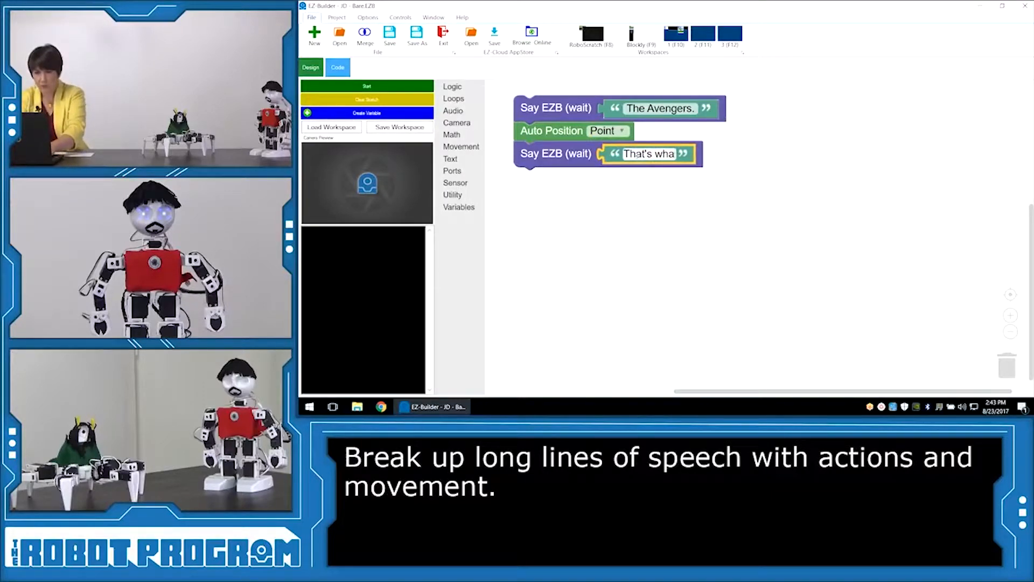
{"action": "type", "text": "t we call"}
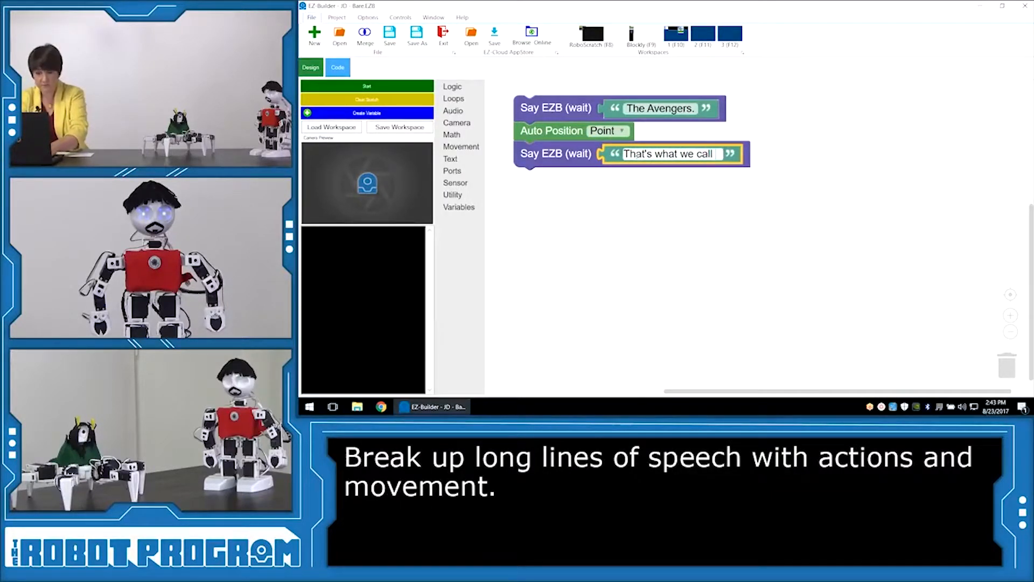
{"action": "type", "text": "ourselves"}
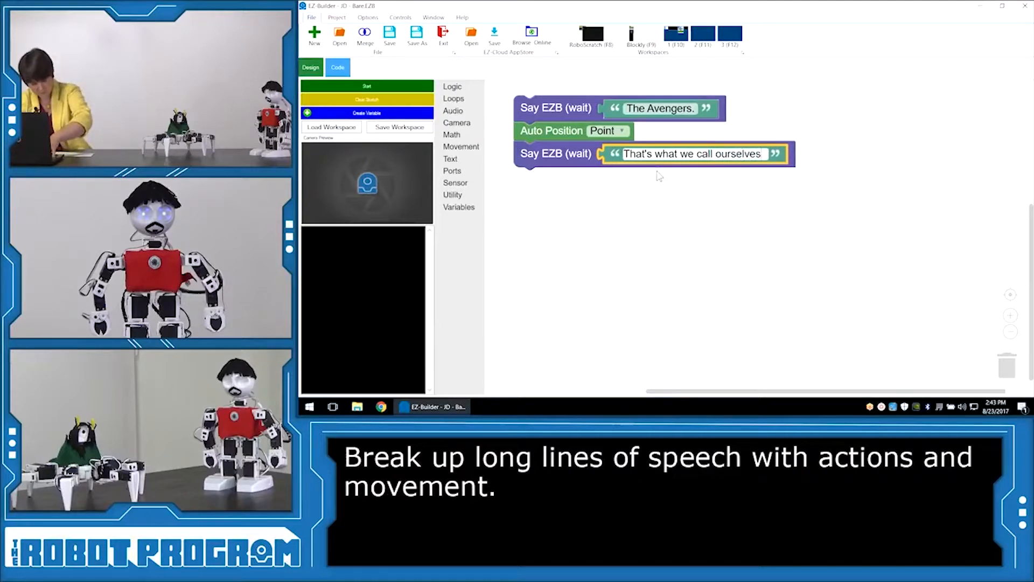
{"action": "type", "text": "; se"}
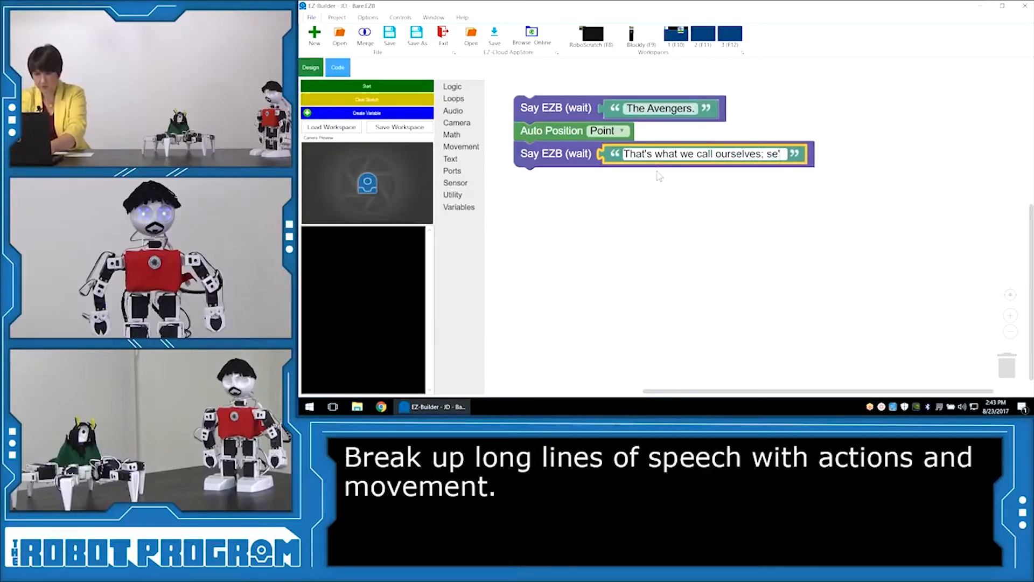
{"action": "type", "text": "we're sort of lik…"}
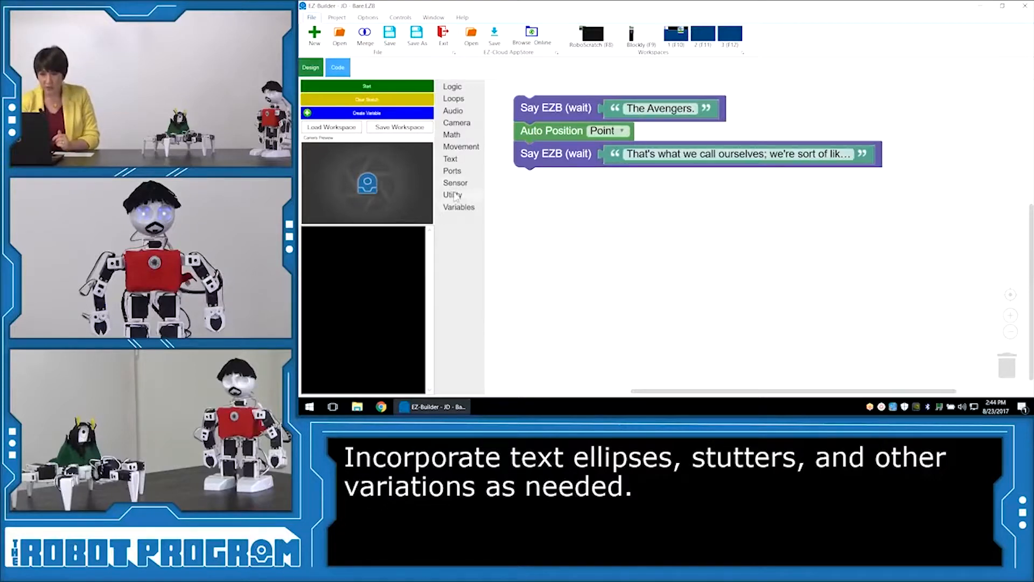
Step: Extend the script with Say EZB, Sleep, Auto Position blocks and a 1500 ms Move Forward
{"action": "left_click", "coordinate": [453, 194]}
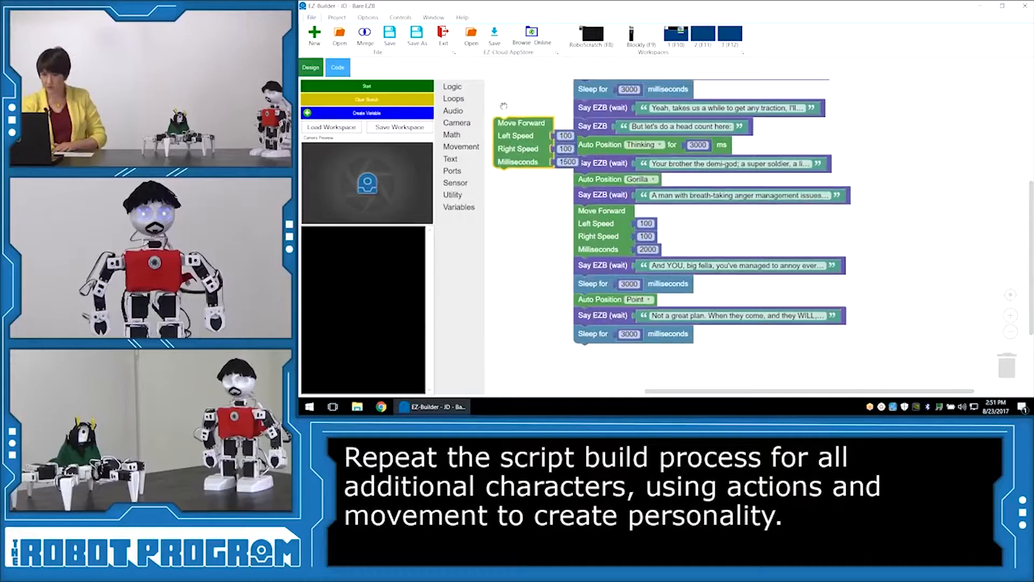
Step: Run the script and raise two Sleep waits to 4000 milliseconds
{"action": "left_click", "coordinate": [453, 109]}
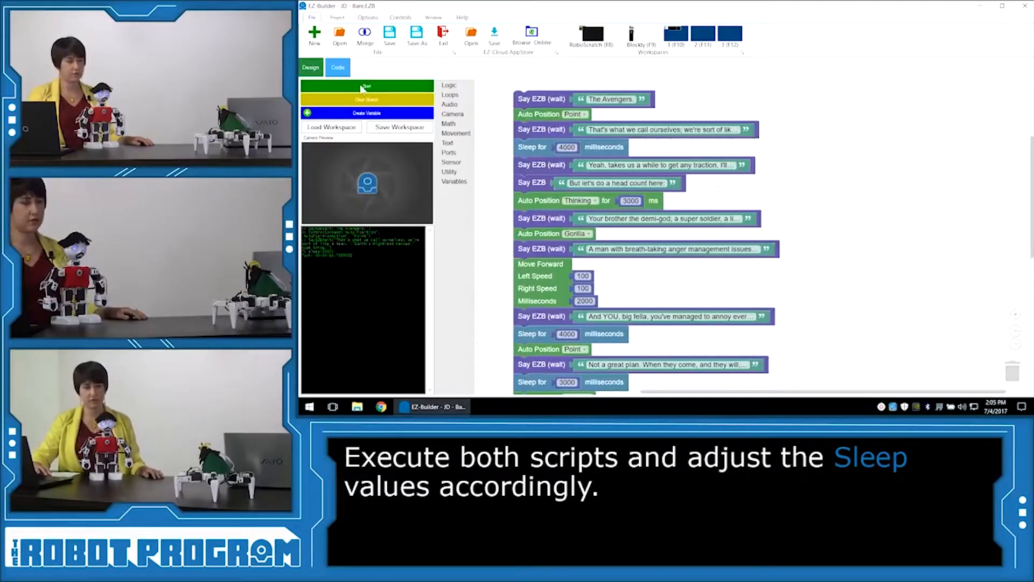
Step: Run the dialogue script, then bring up the Start menu's EZ-Robot app folder
{"action": "left_click", "coordinate": [367, 85]}
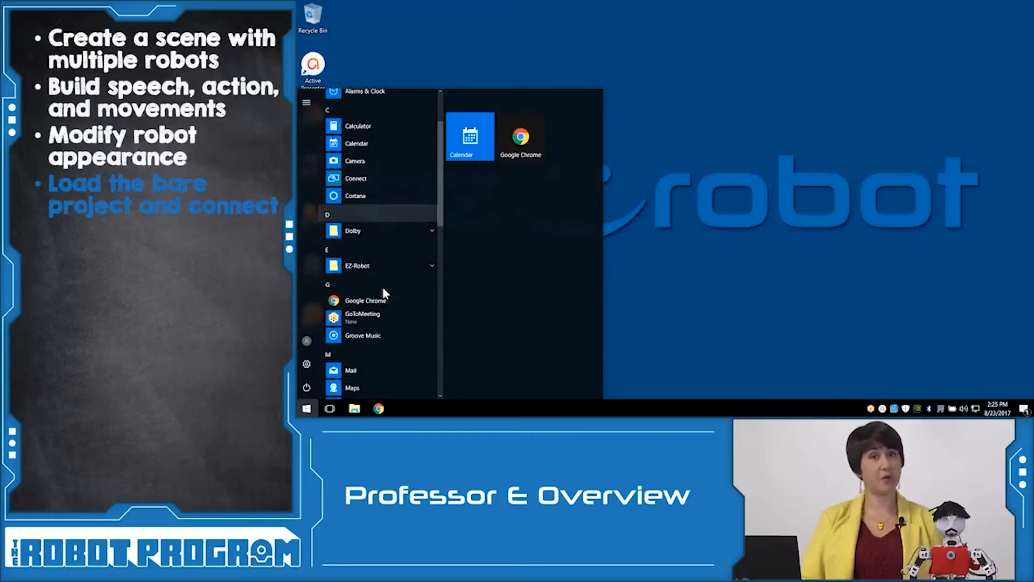
Step: Launch EZ-Builder from the EZ-Robot folder, skip the course dialog, and open Six - Bare's Blockly script
{"action": "left_click", "coordinate": [358, 265]}
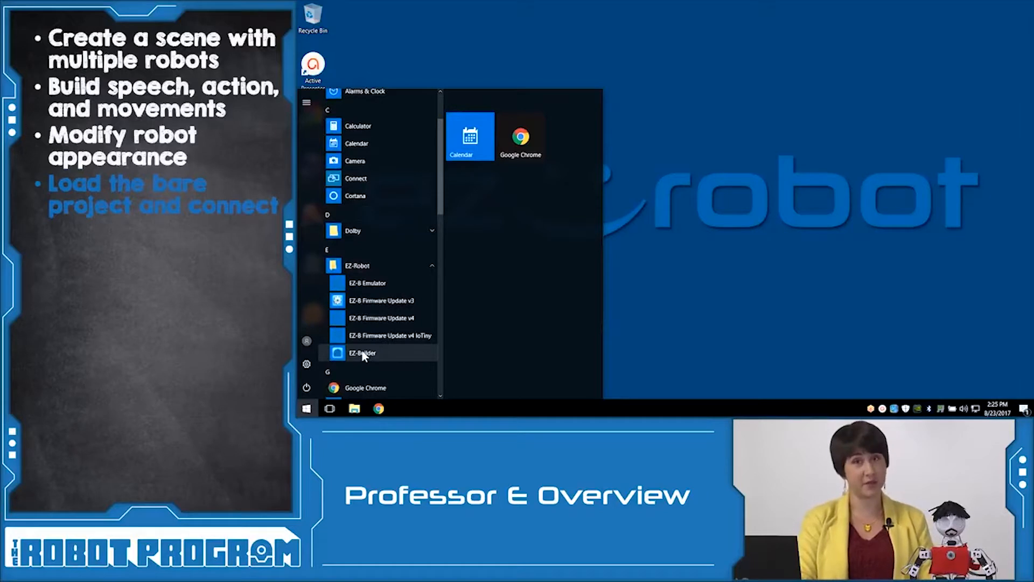
{"action": "left_click", "coordinate": [362, 353]}
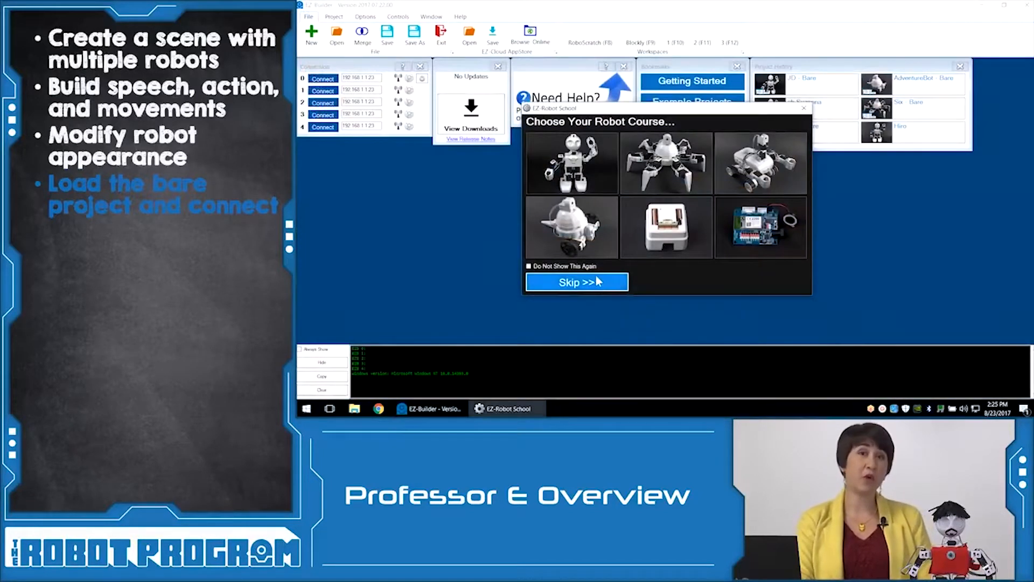
{"action": "left_click", "coordinate": [576, 282]}
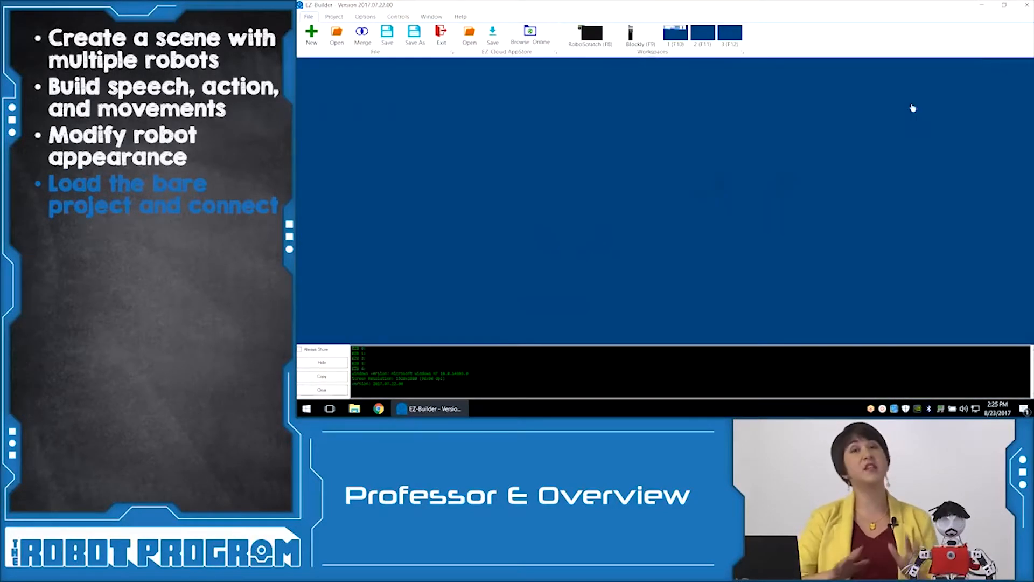
{"action": "left_click", "coordinate": [639, 33]}
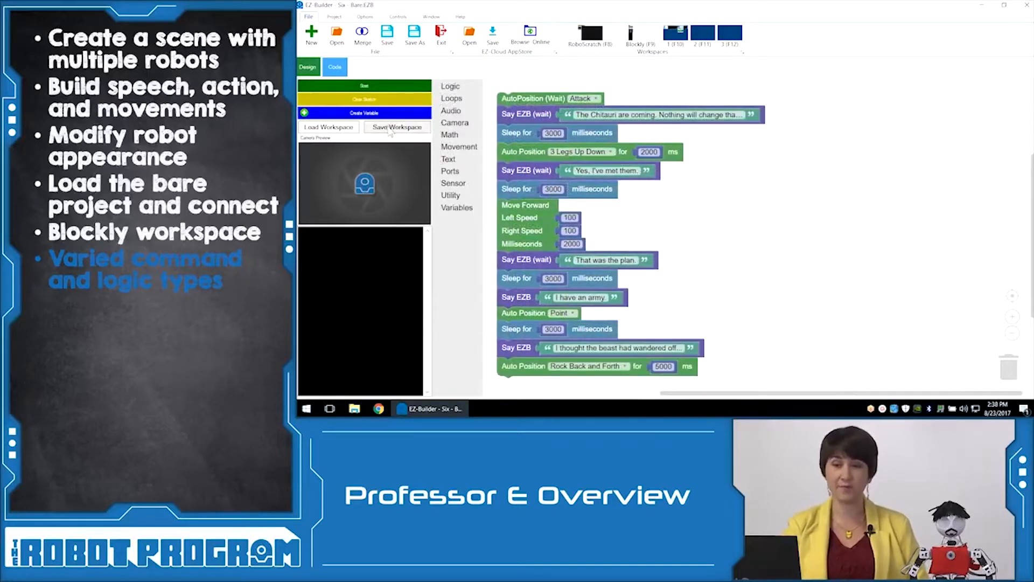
Step: Save the Blockly workspace as an .ezblockly file
{"action": "left_click", "coordinate": [396, 126]}
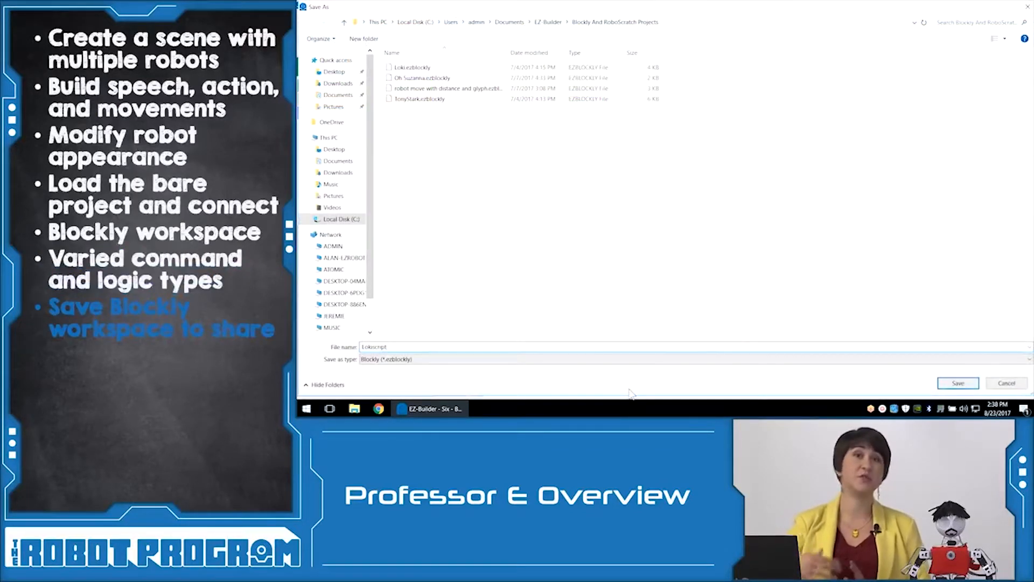
{"action": "left_click", "coordinate": [958, 383]}
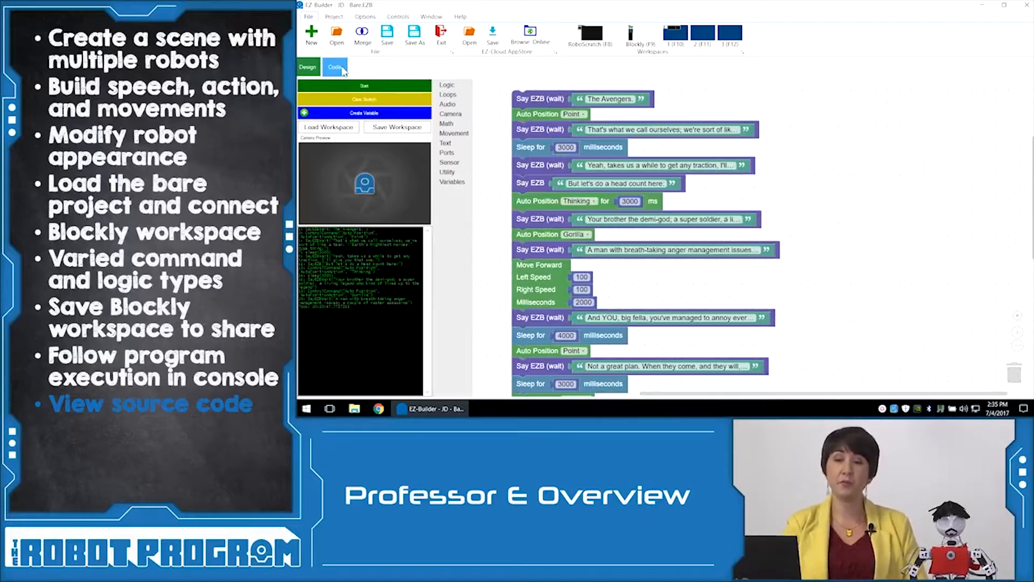
{"action": "left_click", "coordinate": [334, 67]}
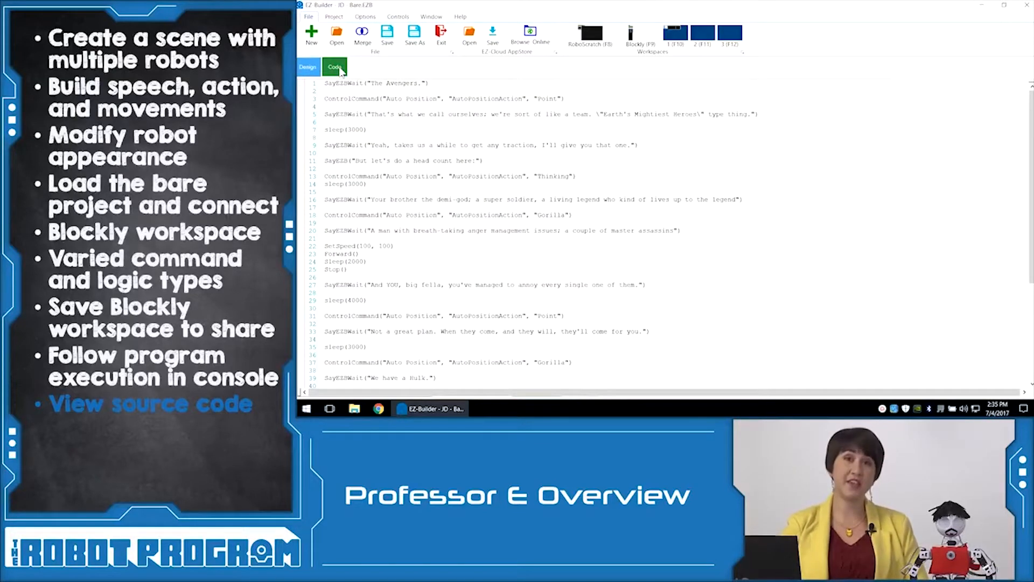
{"action": "left_click", "coordinate": [308, 67]}
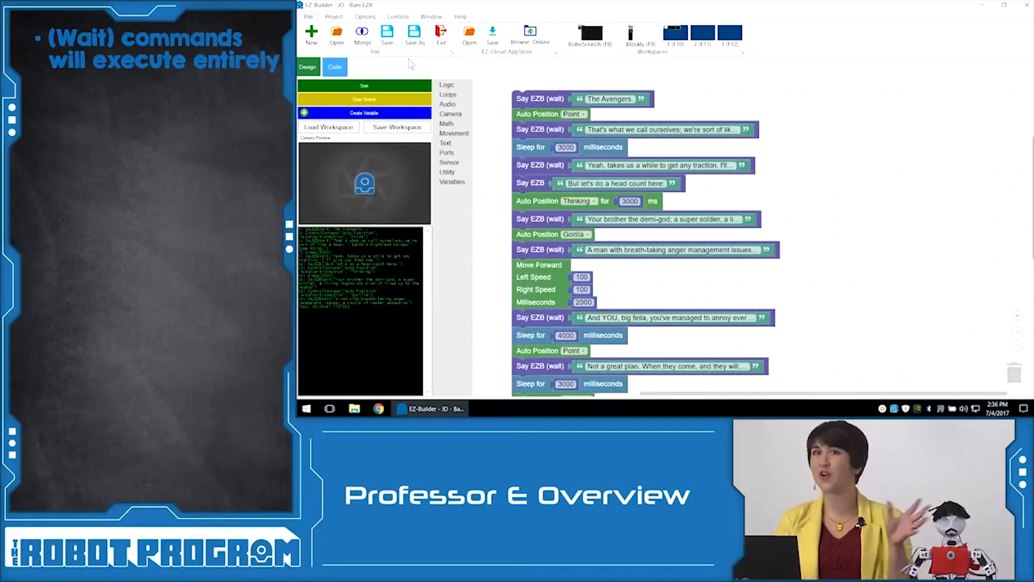
{"action": "mouse_move", "coordinate": [644, 61]}
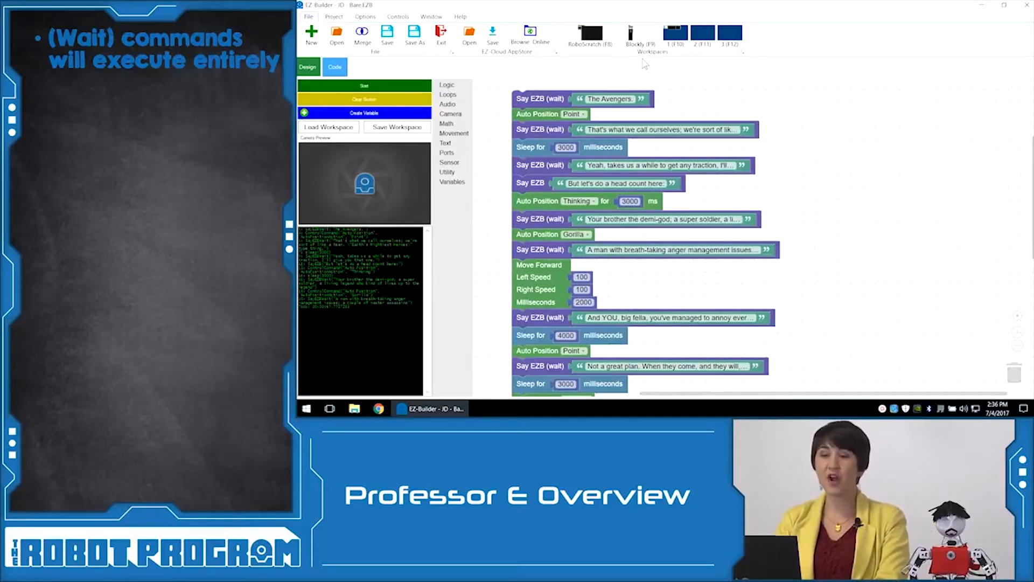
{"action": "mouse_move", "coordinate": [735, 104]}
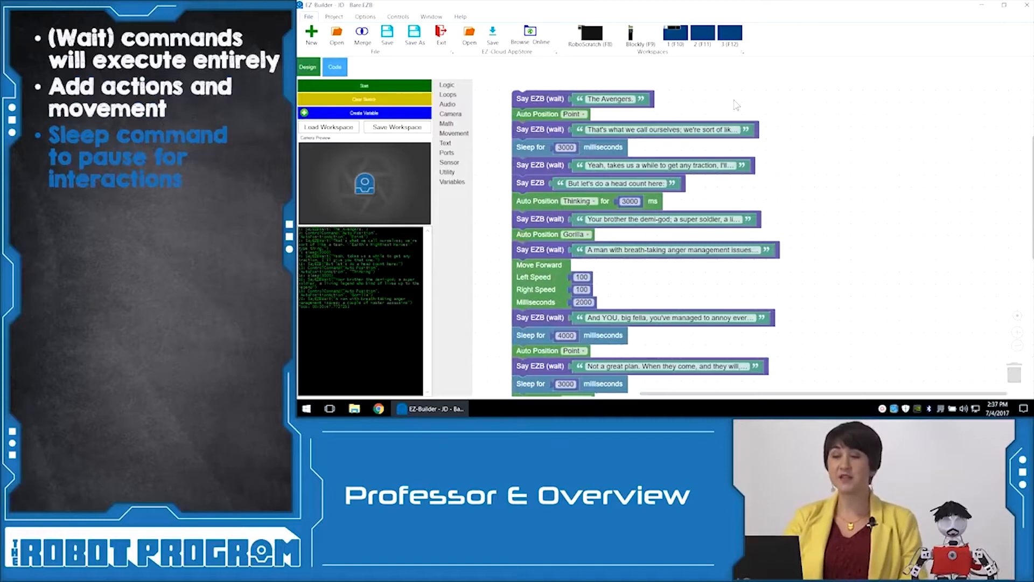
{"action": "mouse_move", "coordinate": [465, 177]}
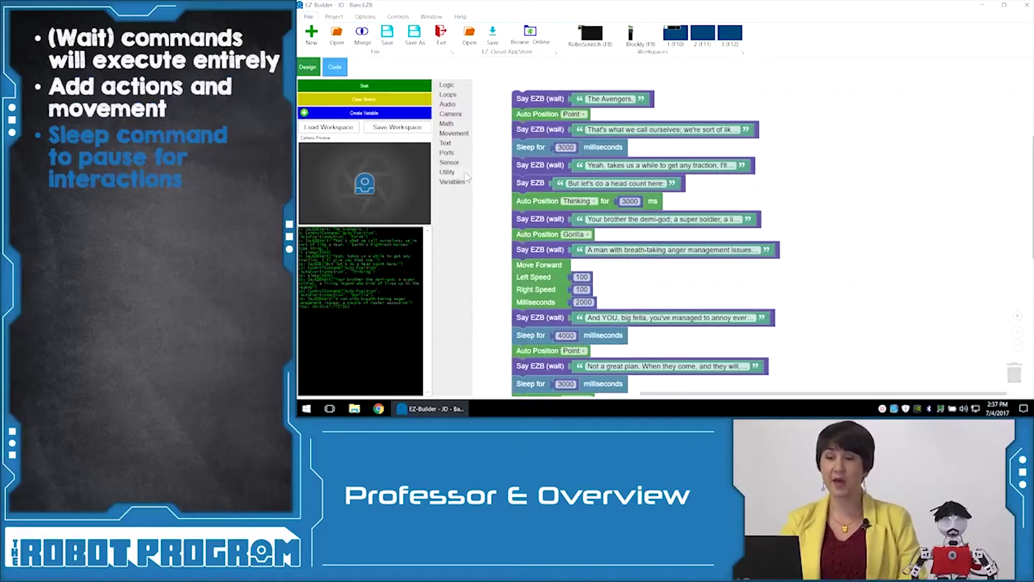
{"action": "left_click", "coordinate": [447, 173]}
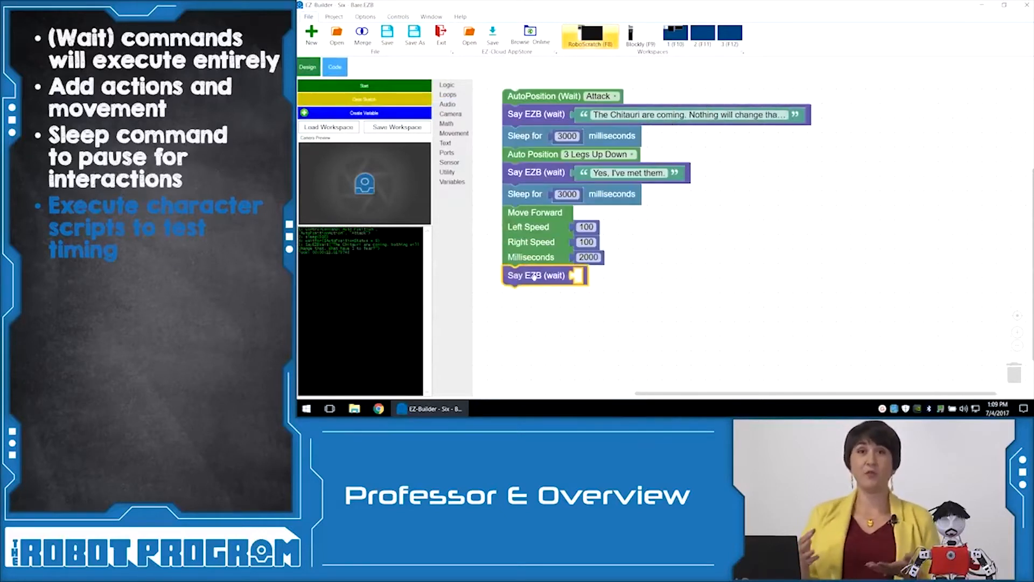
Step: Replace the last Say EZB (wait) block's Hello World text with 'That was the plan'
{"action": "left_click", "coordinate": [446, 143]}
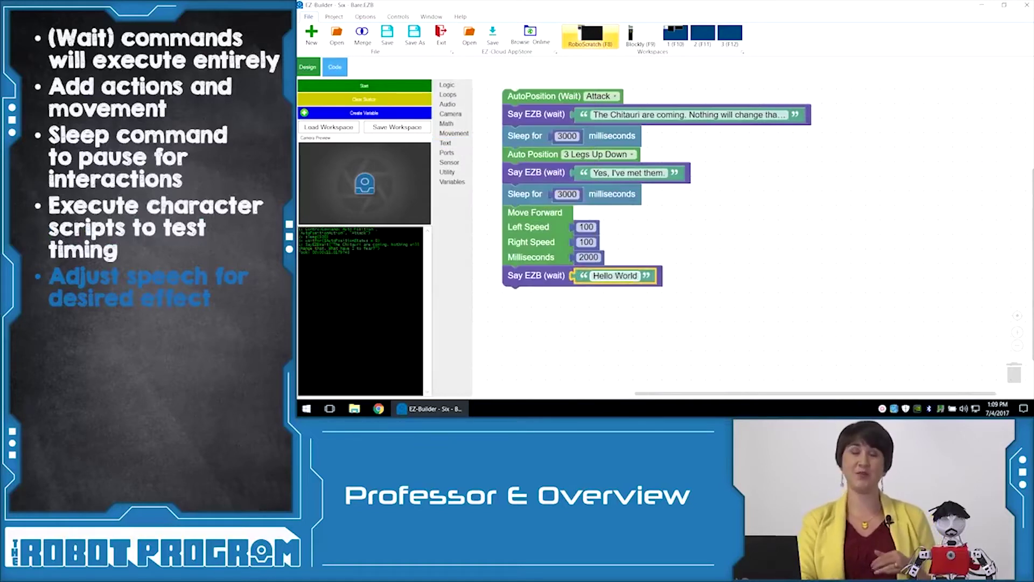
{"action": "double_click", "coordinate": [614, 276]}
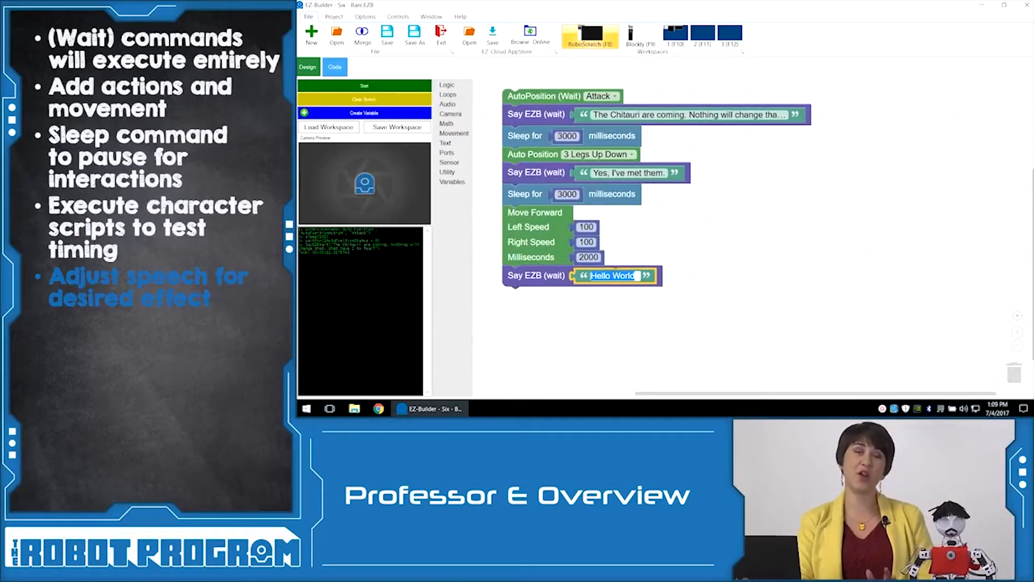
{"action": "type", "text": "That was the plan."}
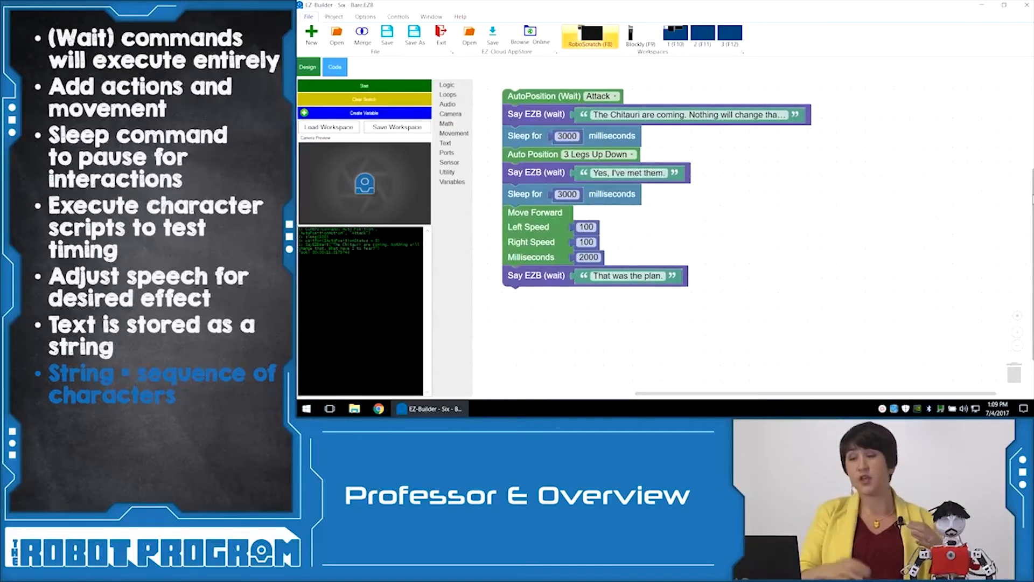
{"action": "scroll", "scroll_direction": "down", "scroll_amount": 3}
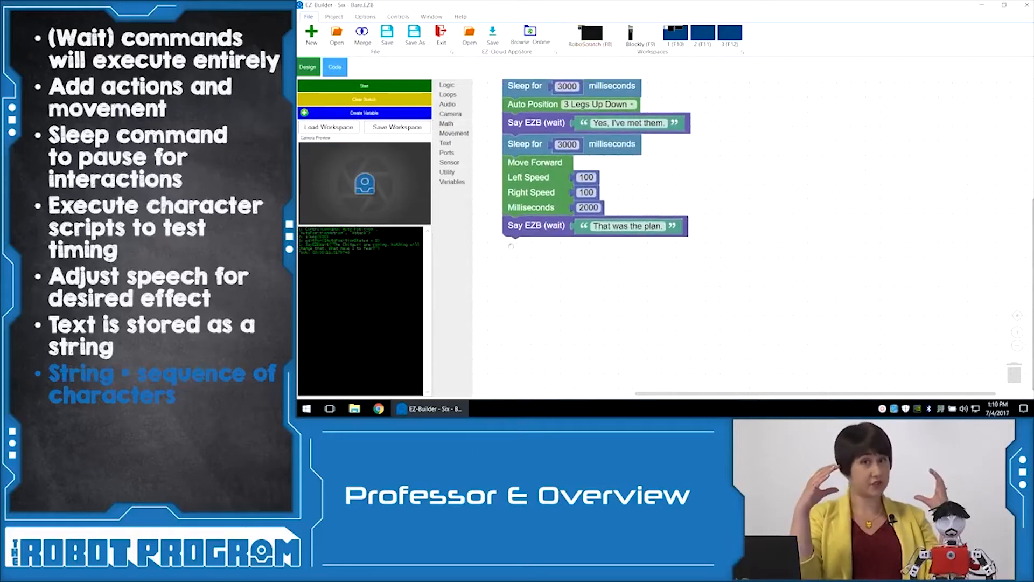
{"action": "mouse_move", "coordinate": [464, 153]}
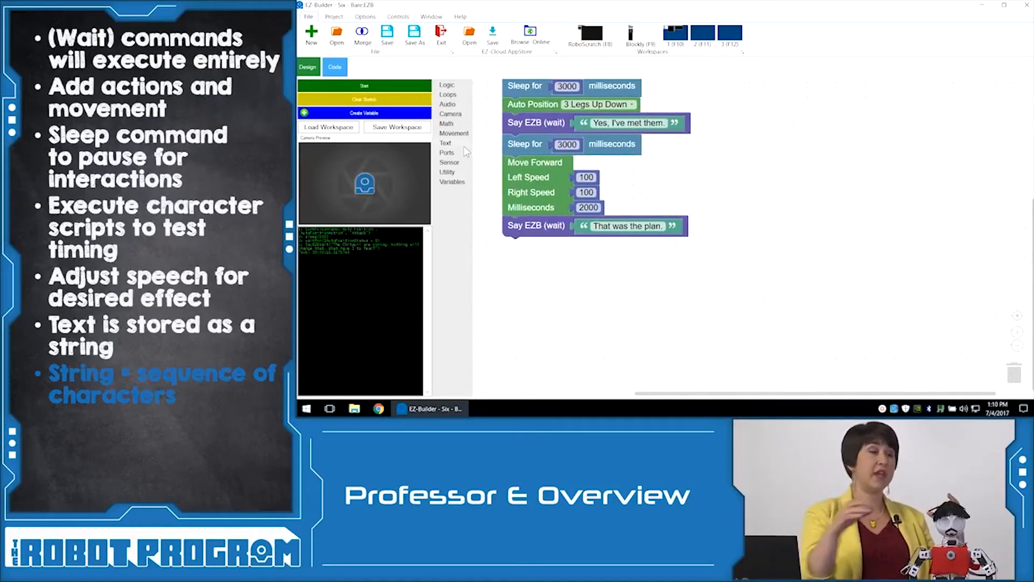